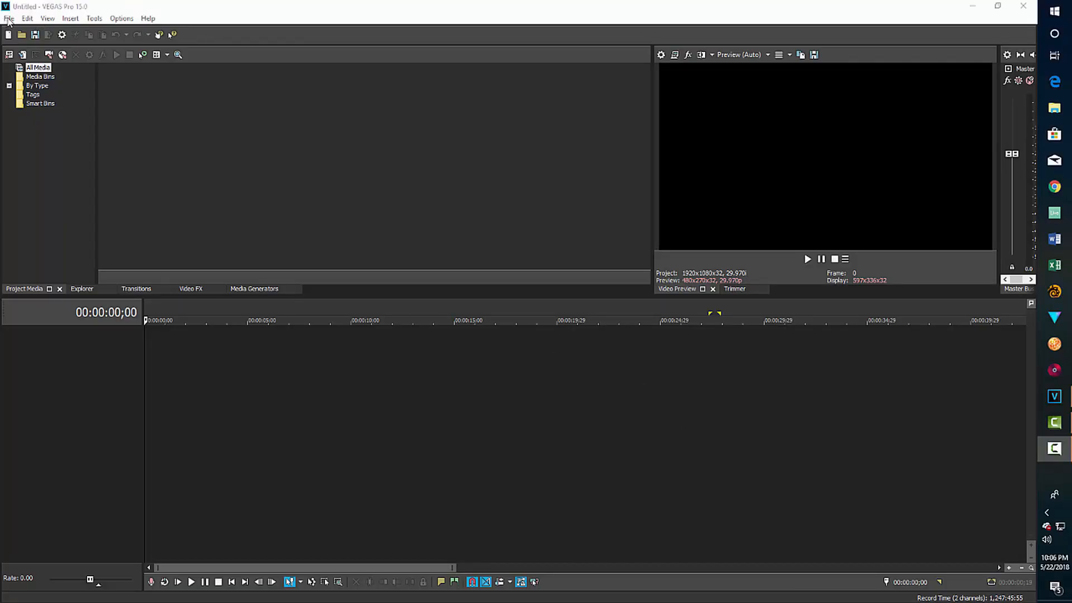
- Import 433_0002.MXF from USB Drive (F:) > XDROOT > Clip into the project
click(10, 18)
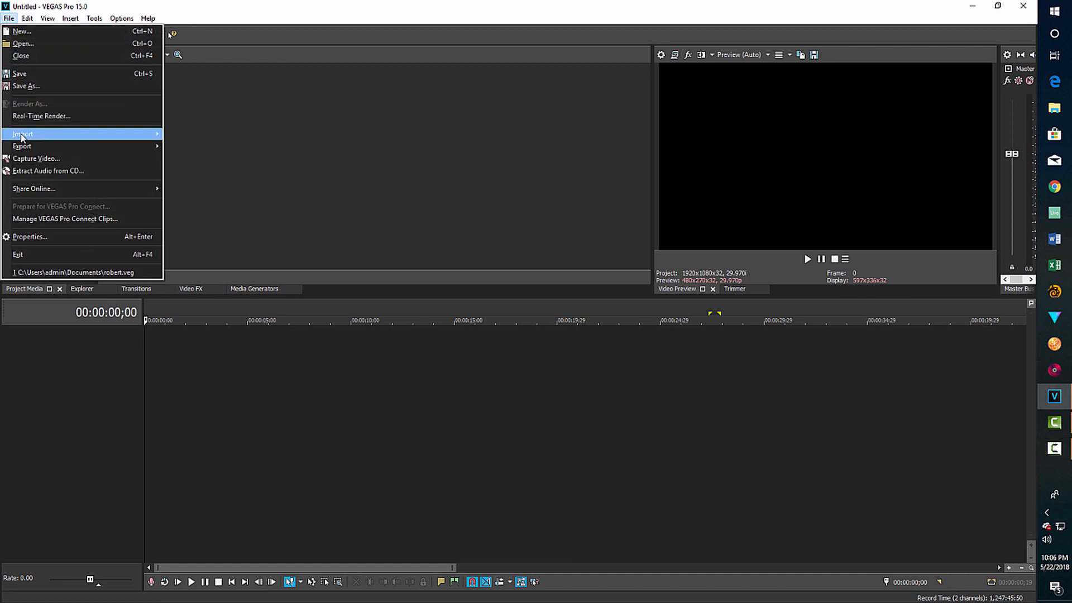
click(23, 134)
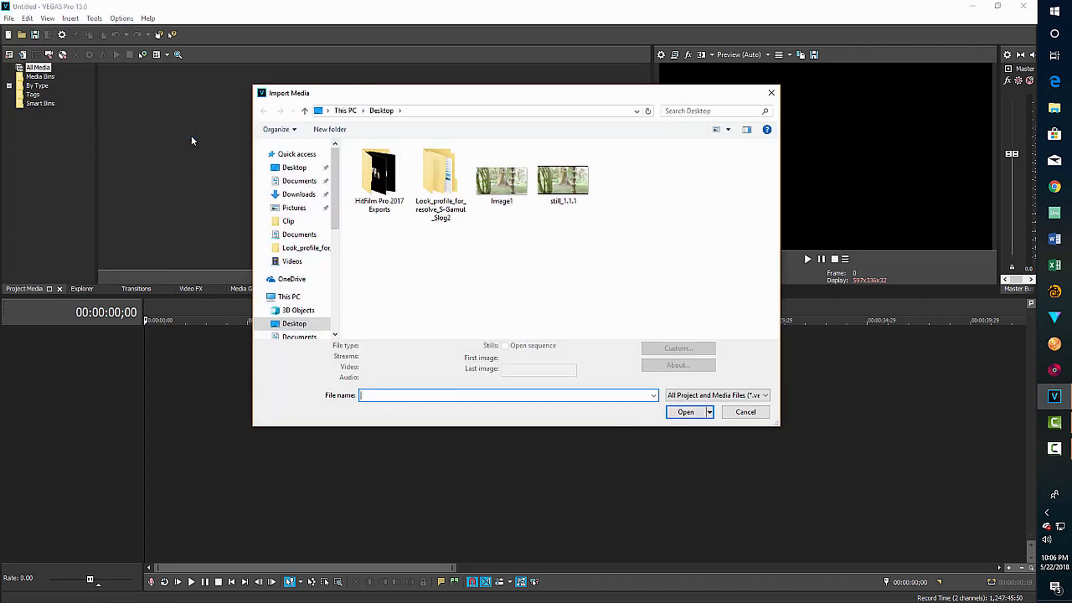
click(379, 171)
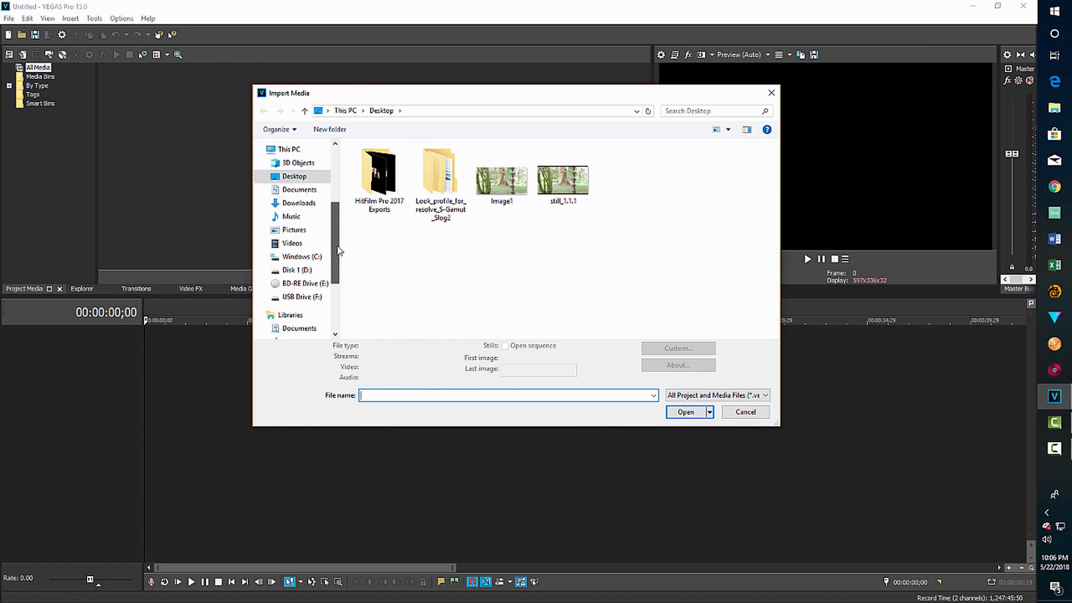
click(302, 297)
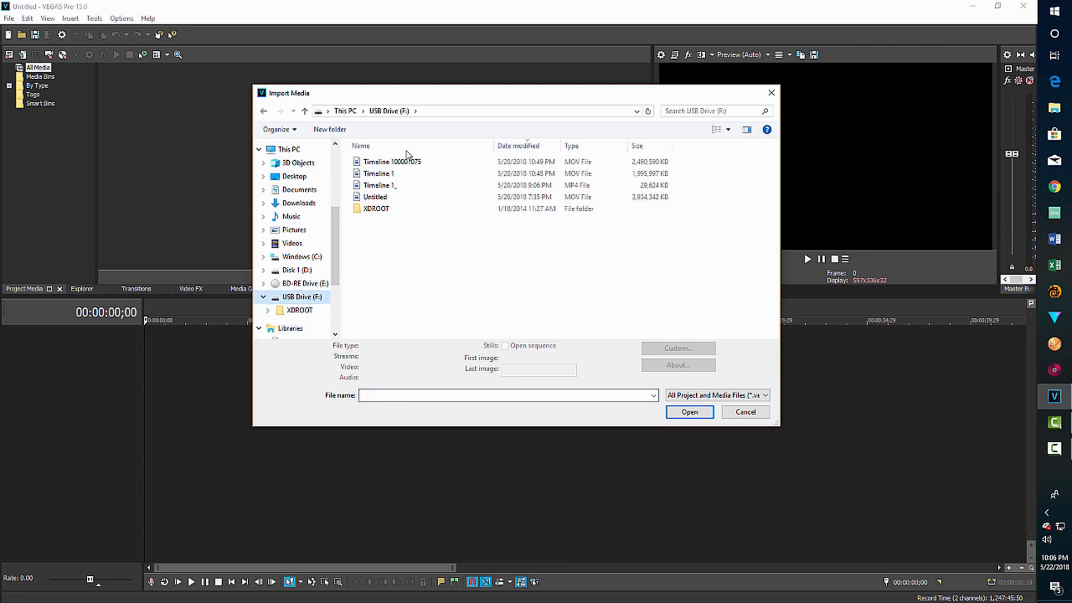
double_click(375, 209)
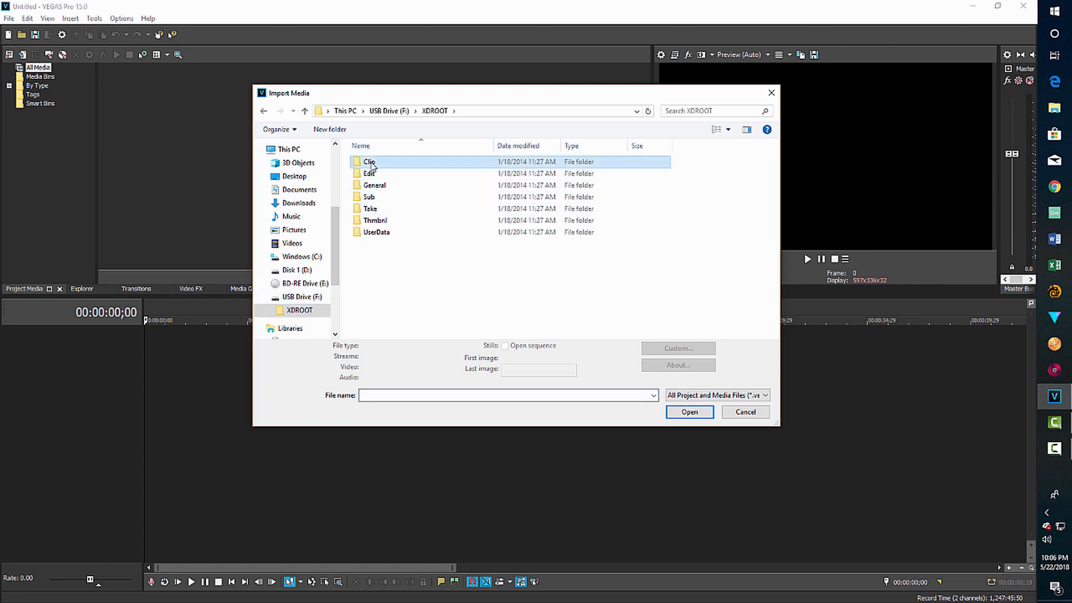
double_click(369, 162)
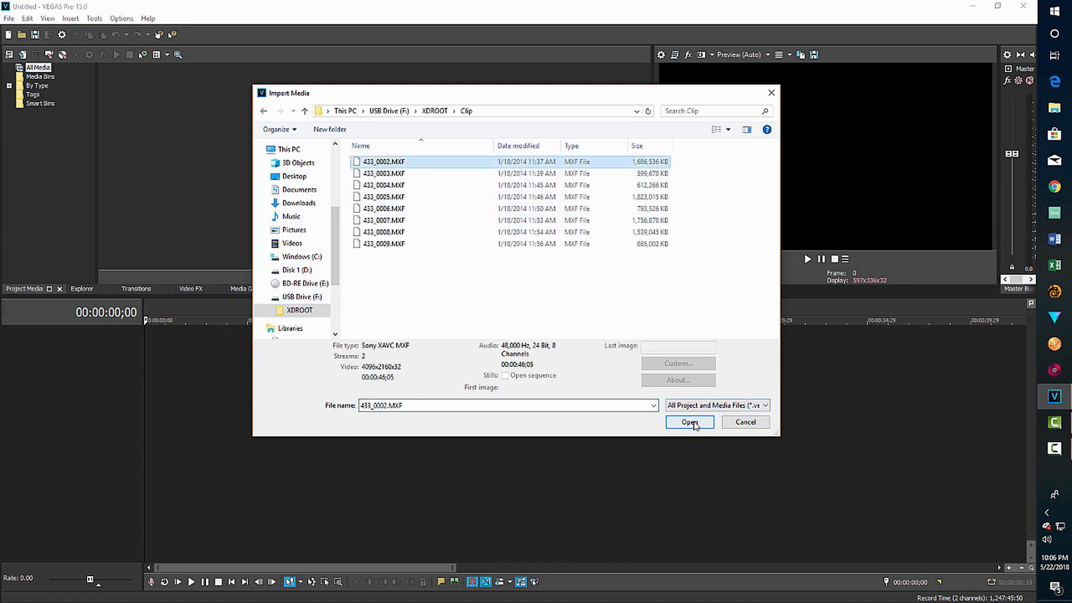
click(689, 423)
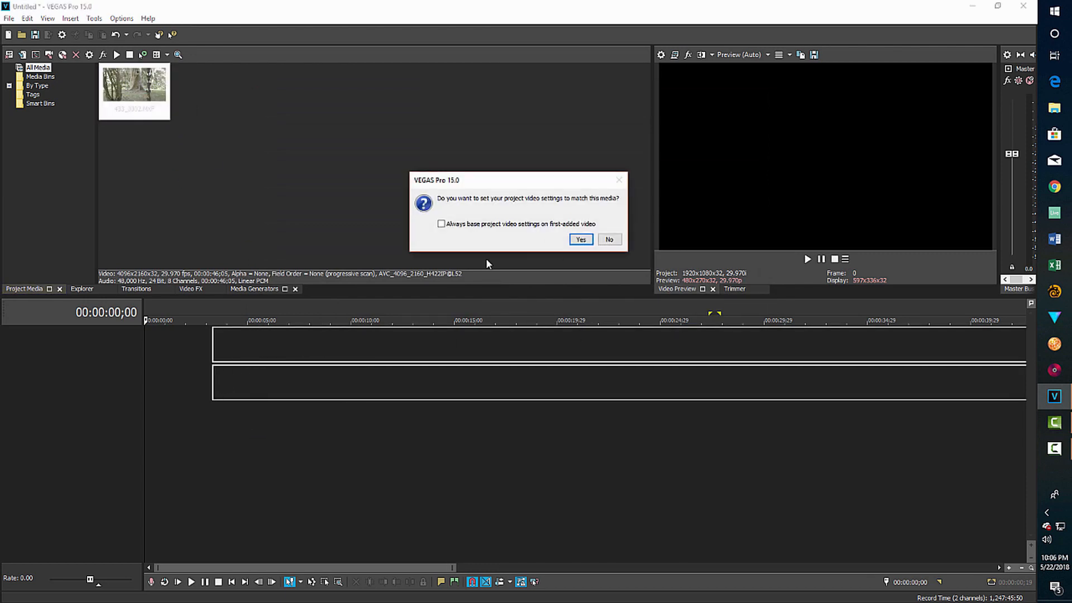
- Match project settings to the 4K clip and move the clip to start near 00:00:05
click(579, 239)
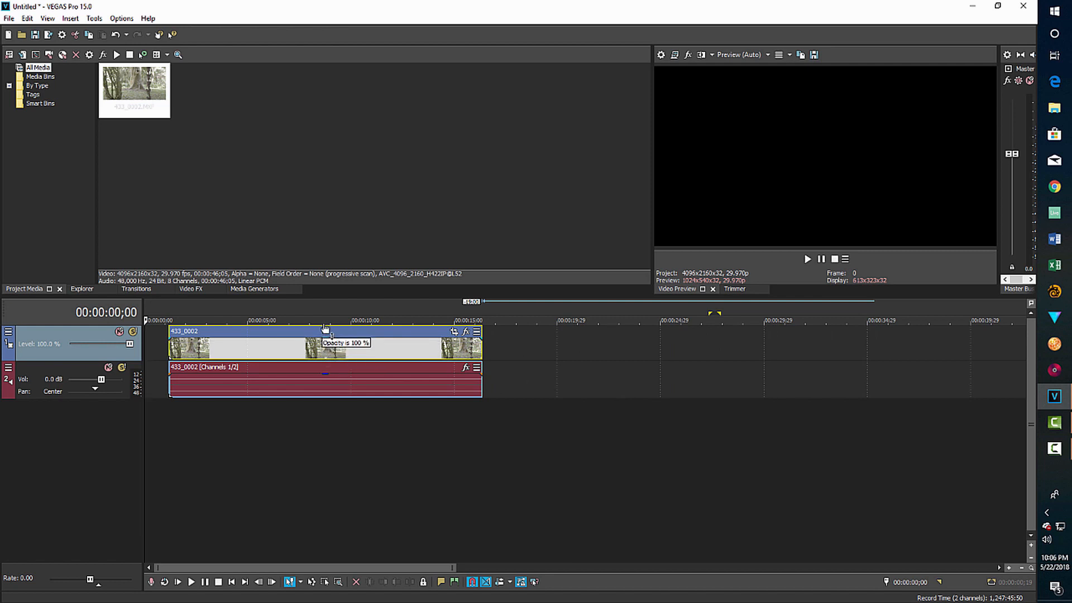
mouse_move(330, 344)
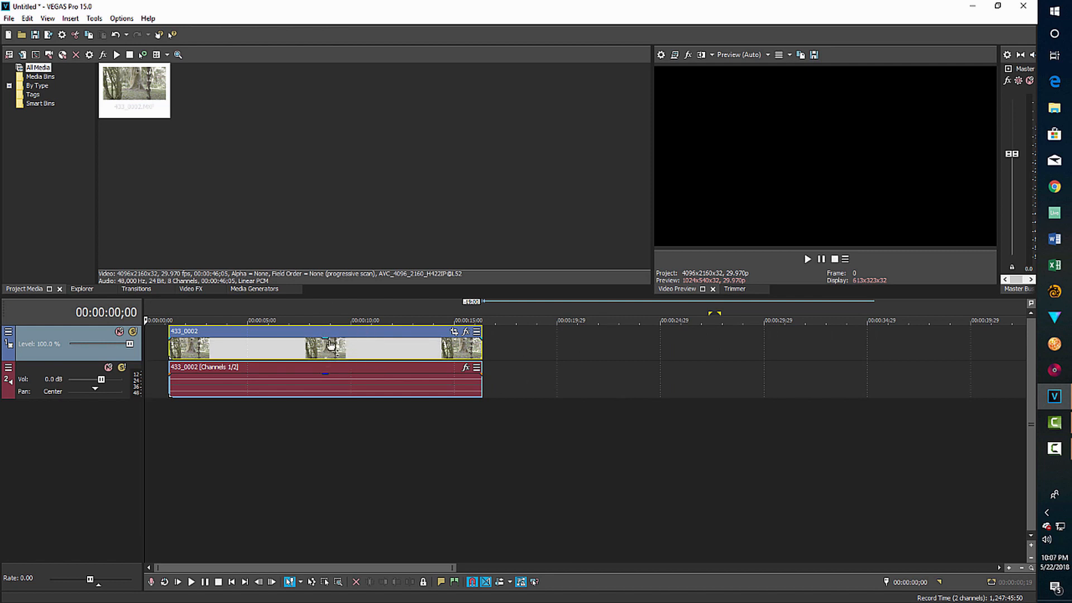
mouse_move(399, 342)
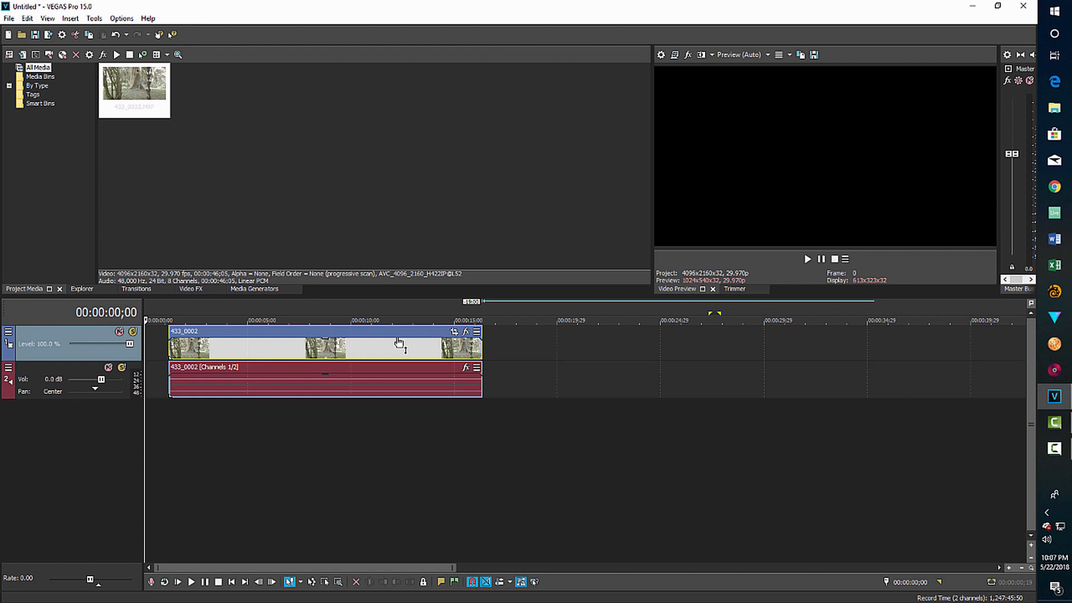
drag(325, 342, 400, 342)
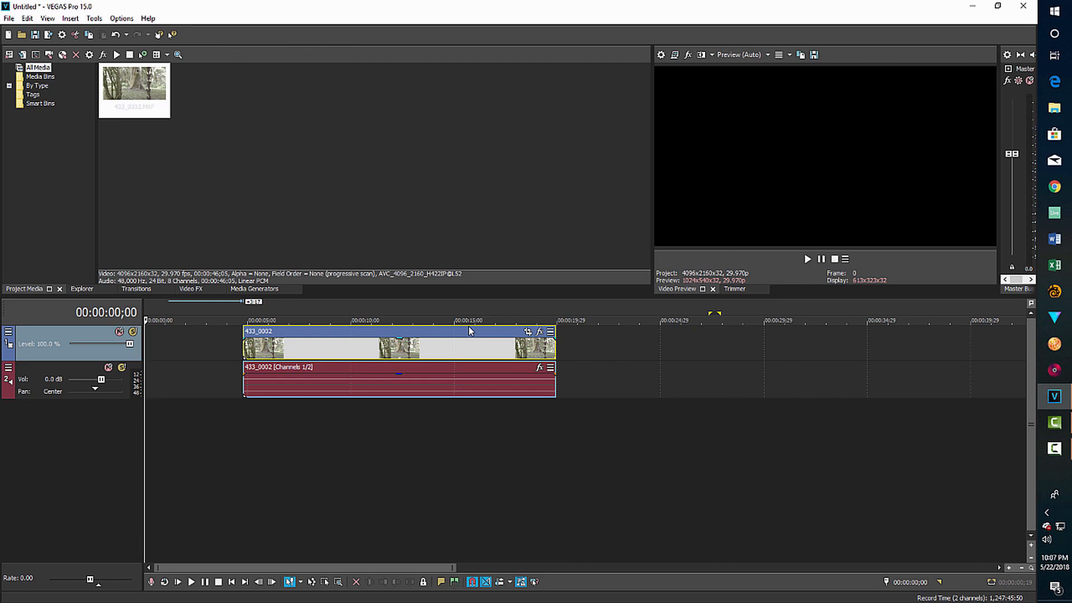
mouse_move(476, 335)
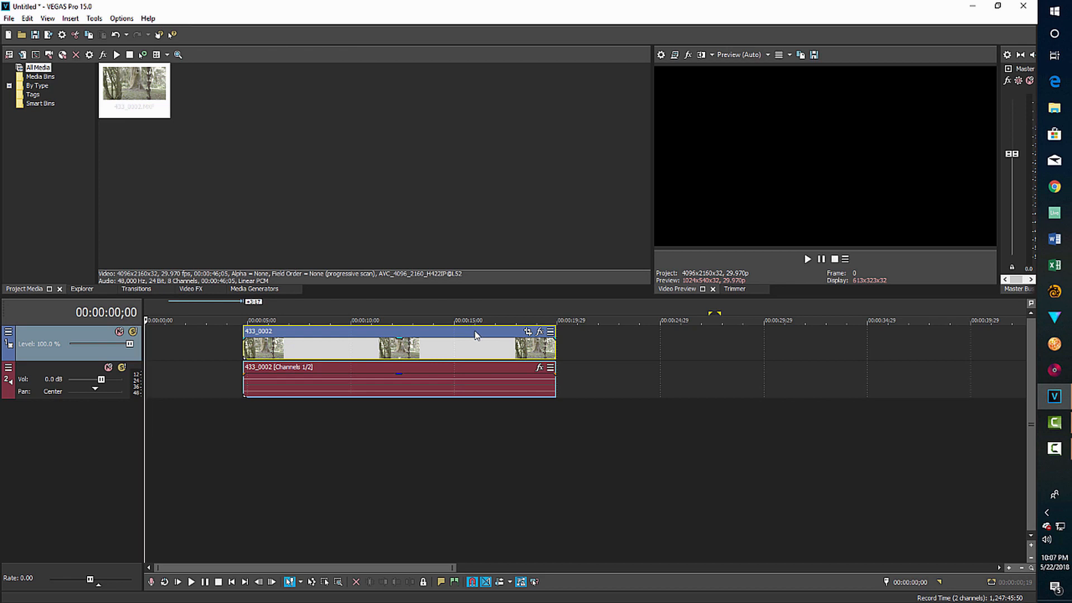
mouse_move(369, 429)
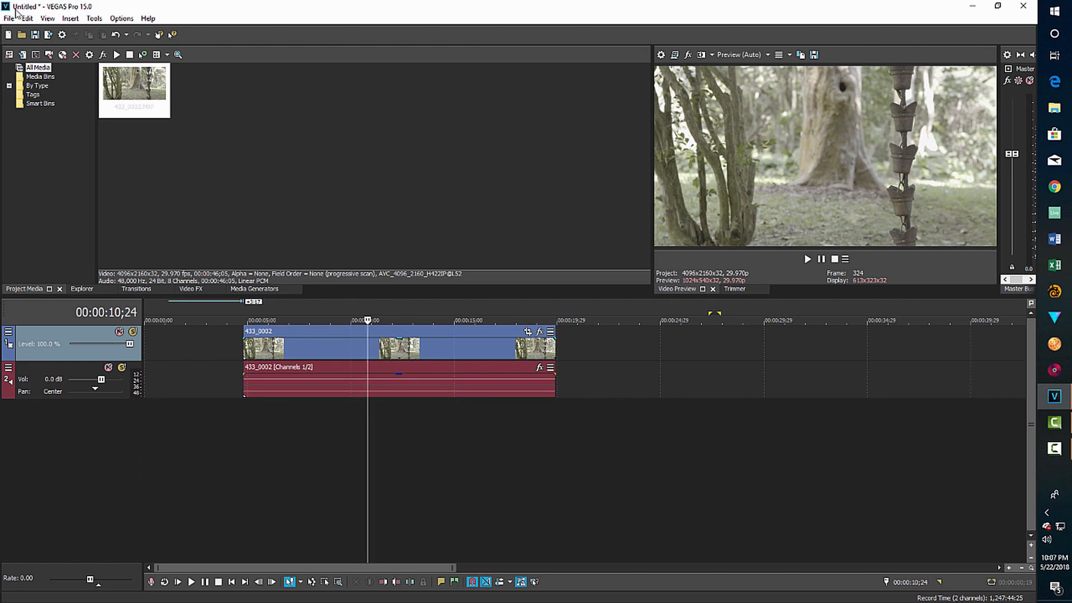
- Set project to 32-bit floating point full range, 2.222 gamma, ACEScc and Best quality
click(62, 35)
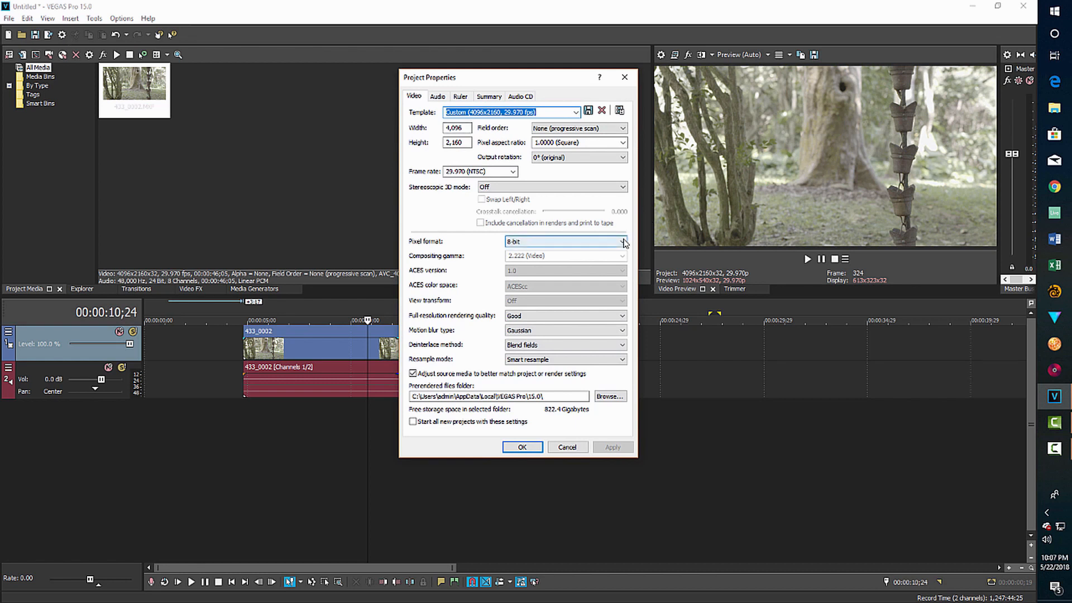
click(566, 241)
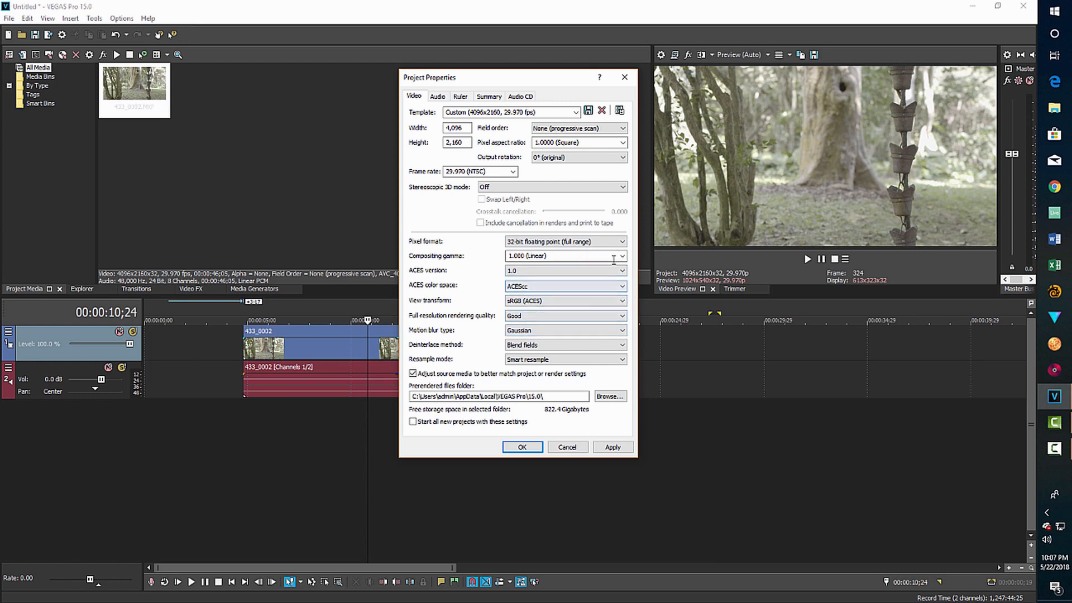
click(622, 255)
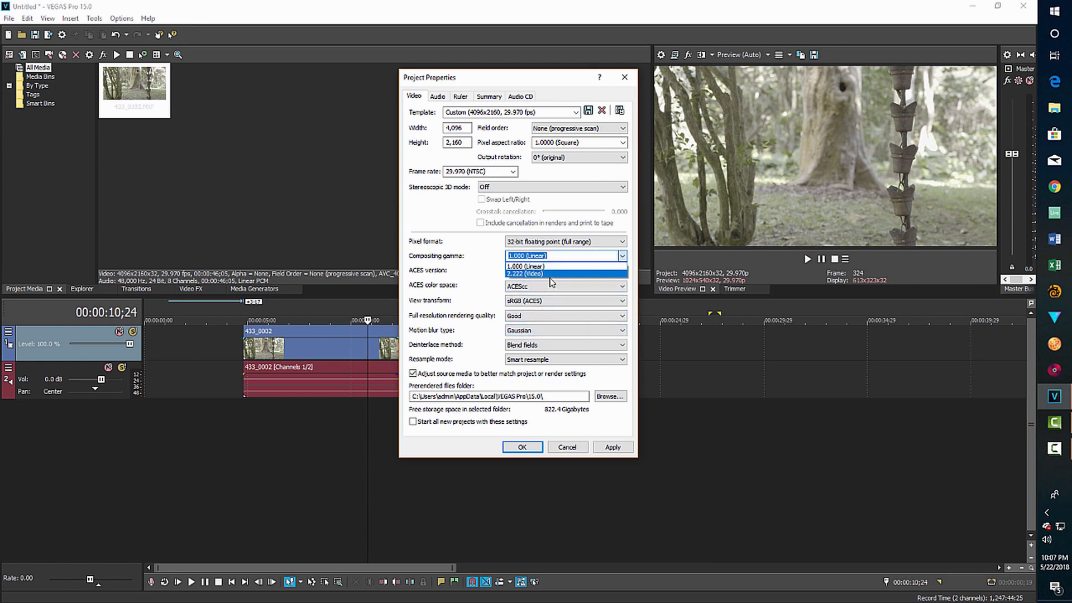
click(540, 274)
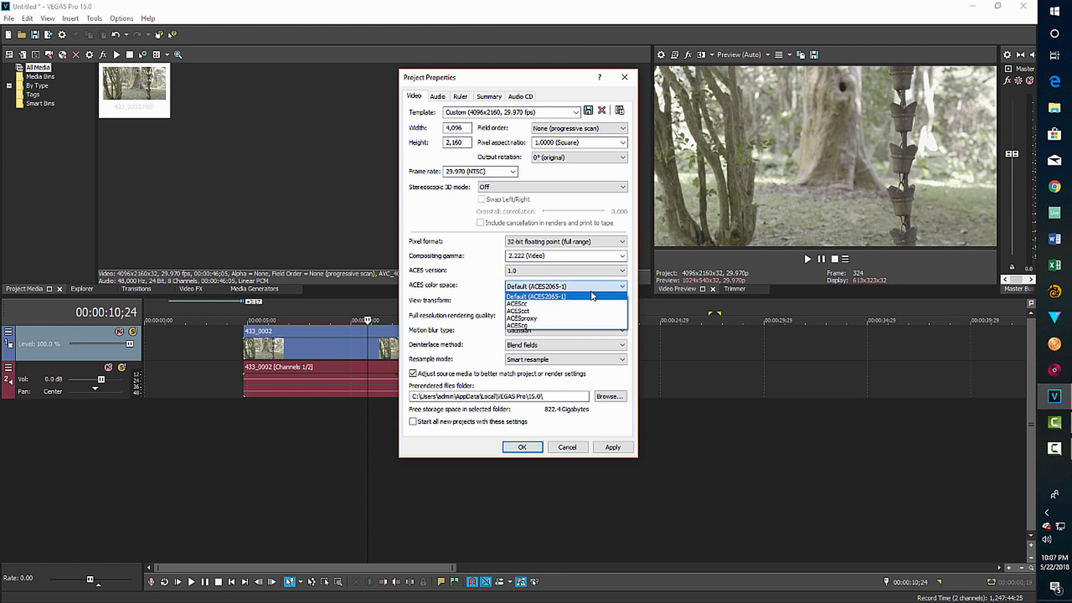
click(518, 302)
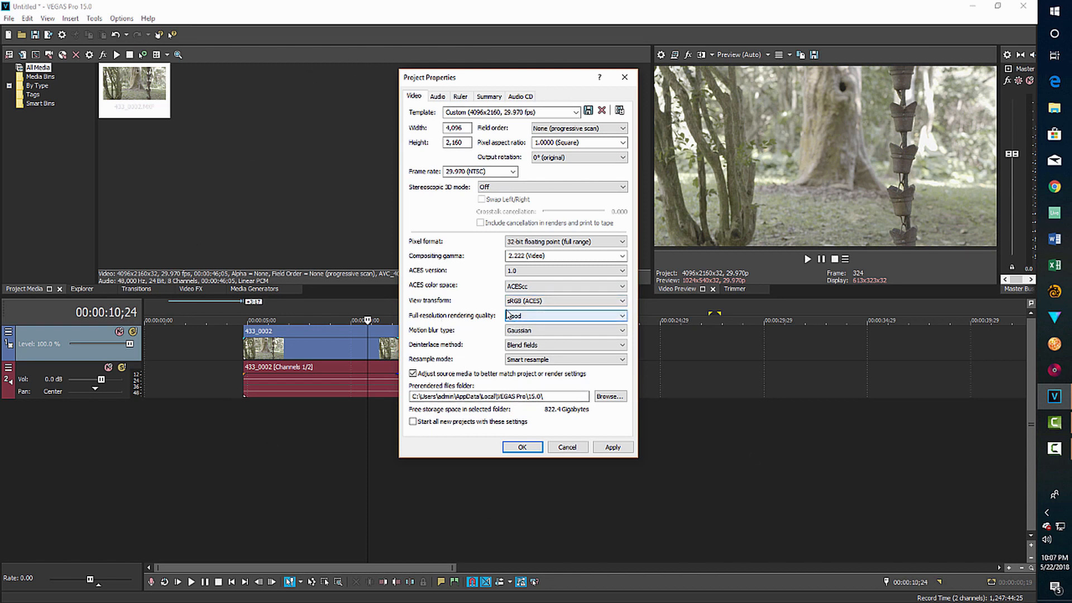
click(565, 315)
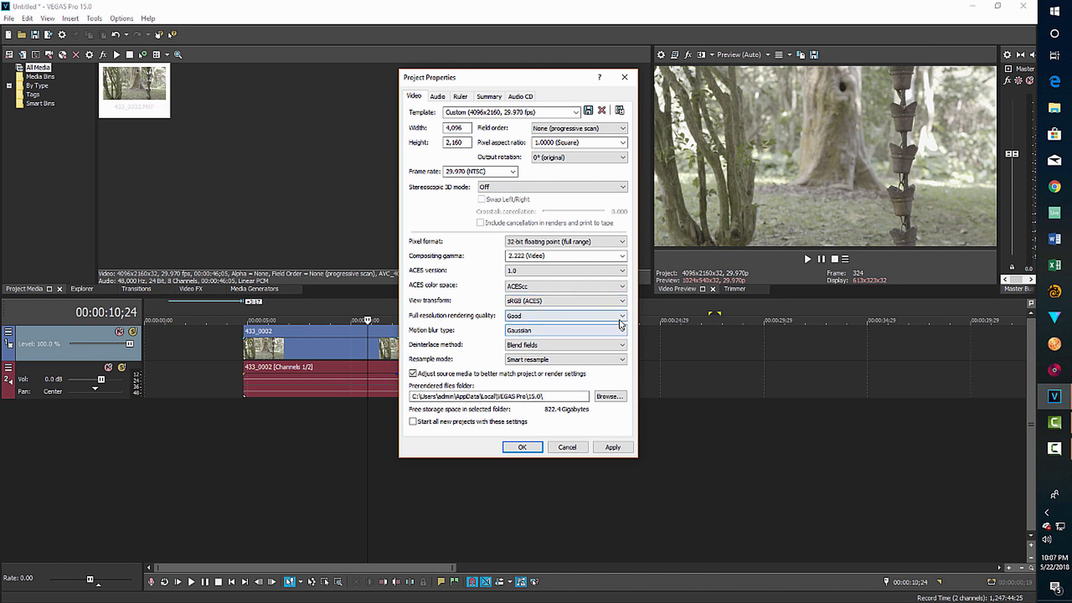
click(564, 315)
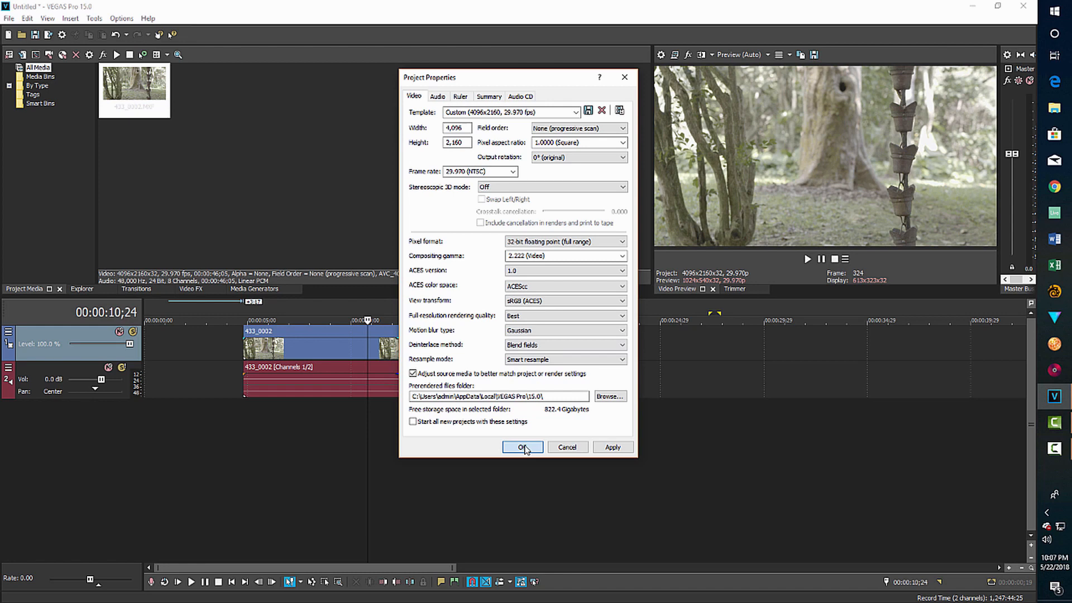
click(522, 447)
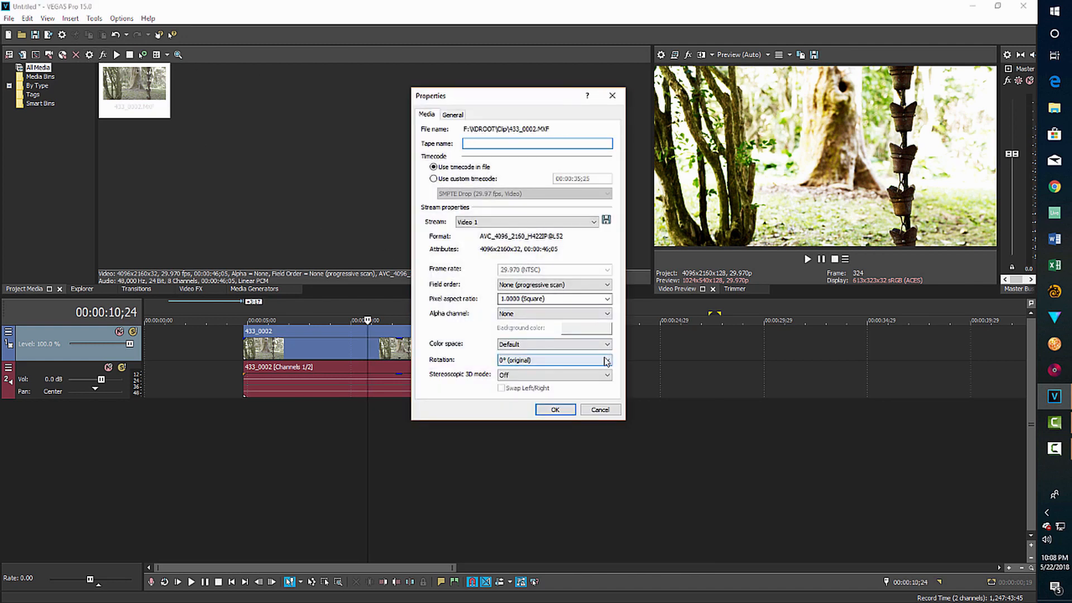
- Set the clip's media color space to Sony - S-Log2 - S-Gamut and confirm
click(604, 344)
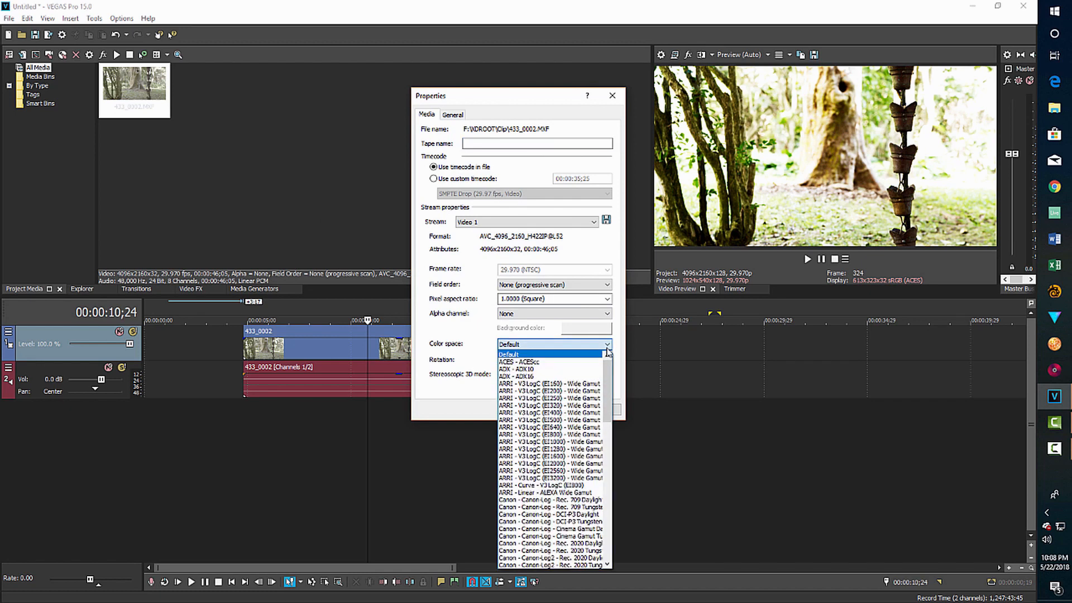
scroll(down, 3)
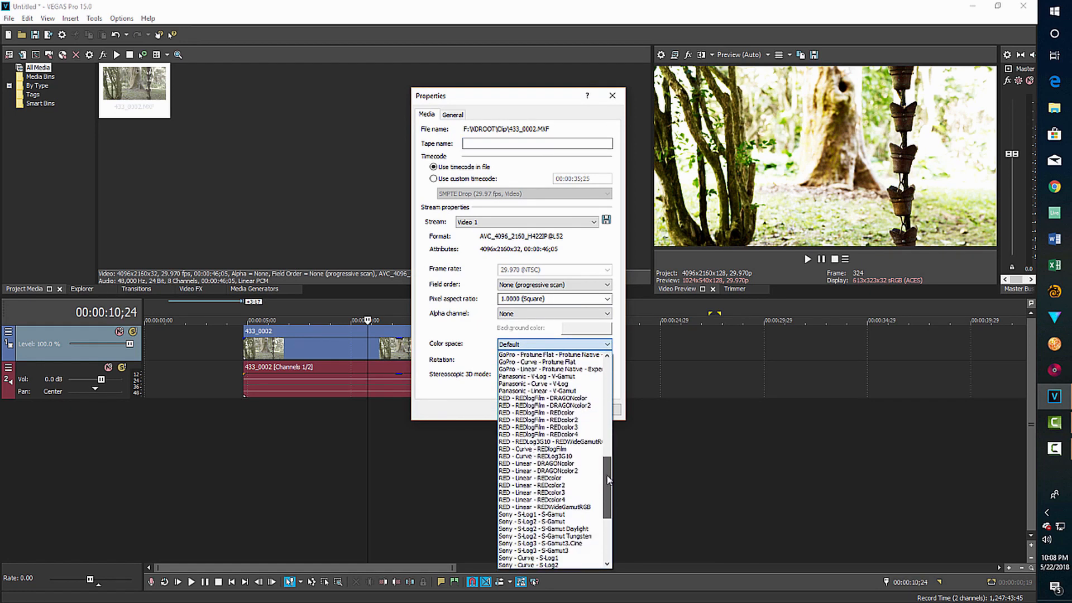
scroll(down, 3)
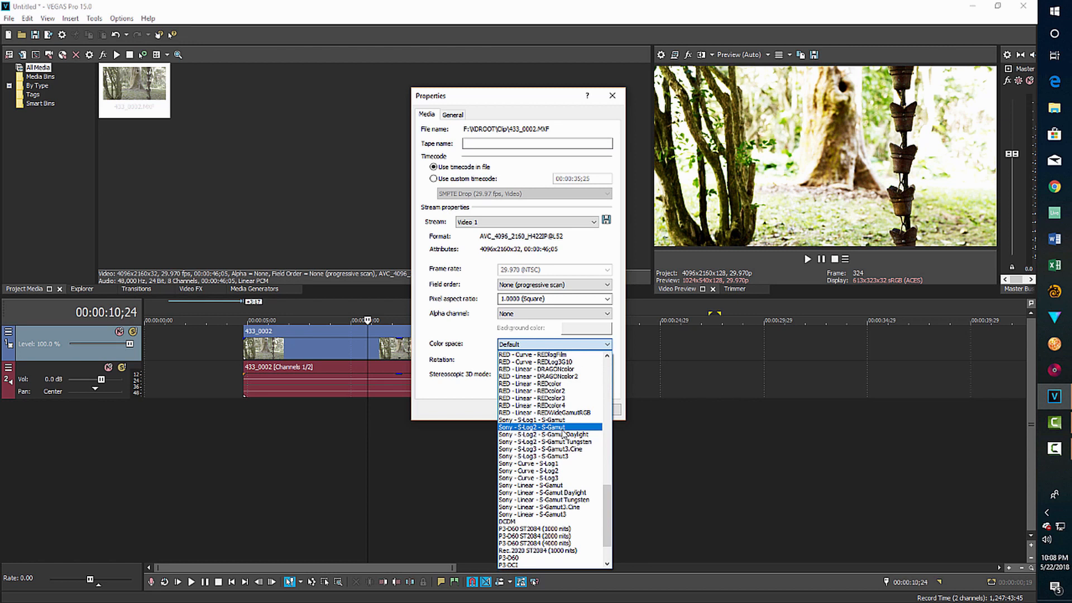
click(533, 428)
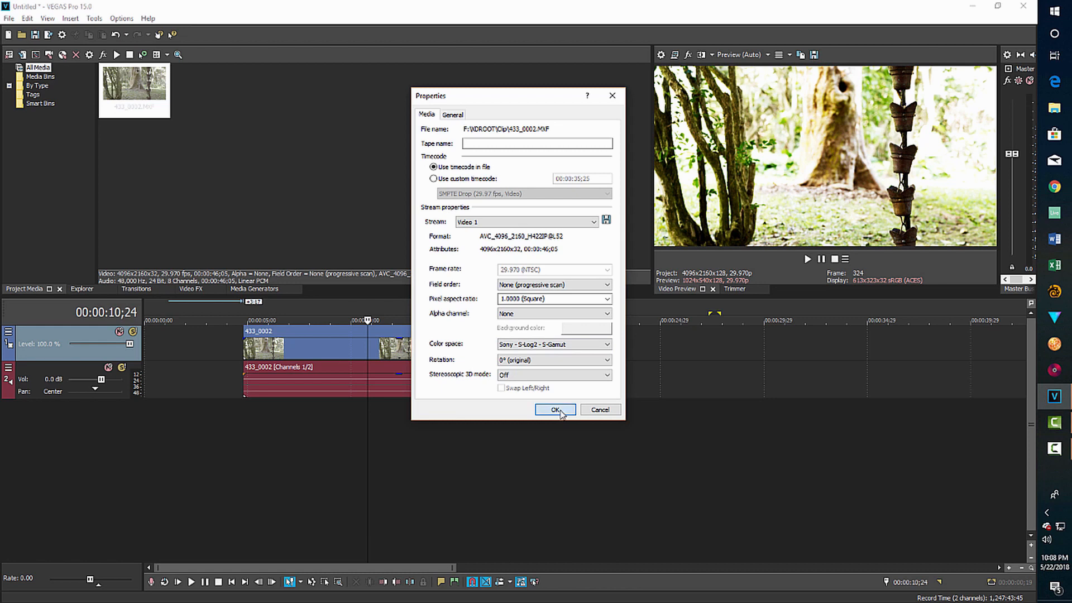
click(554, 409)
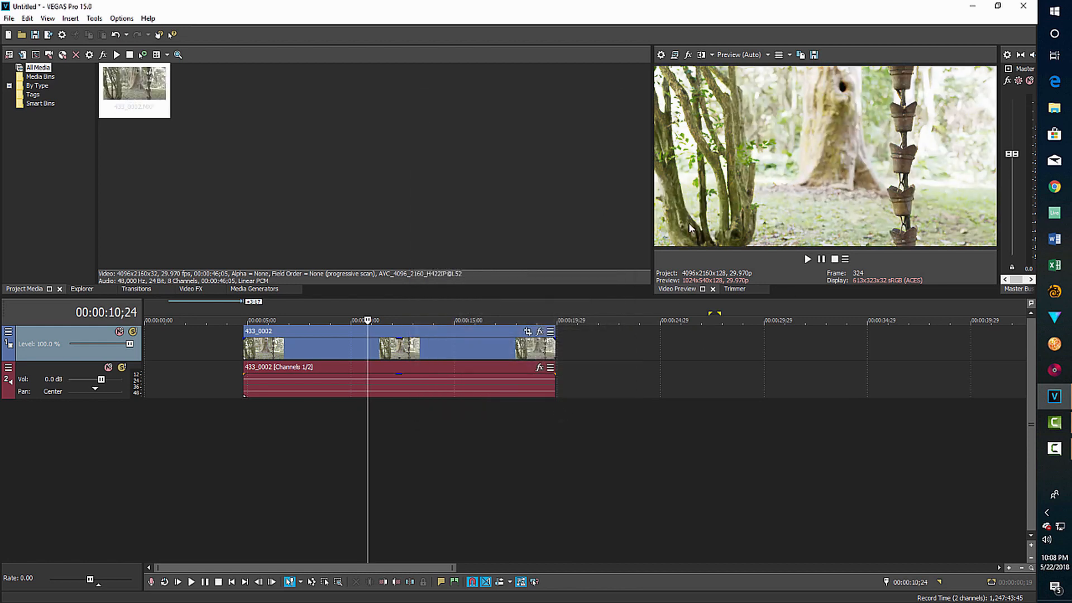
mouse_move(785, 352)
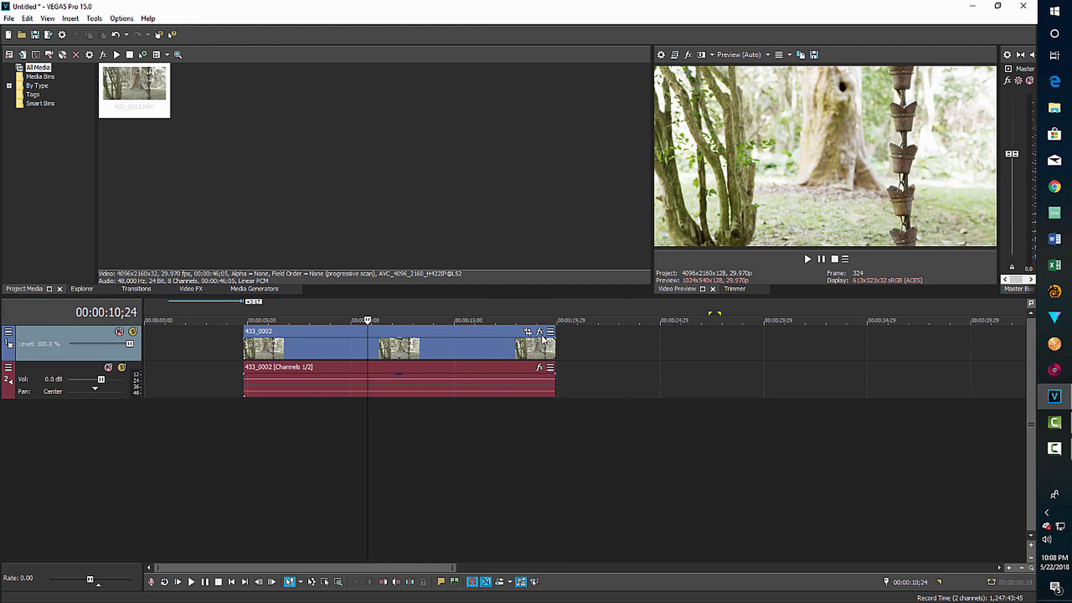
- Add a Color Corrector effect to the clip and tint its midtones slightly
click(539, 332)
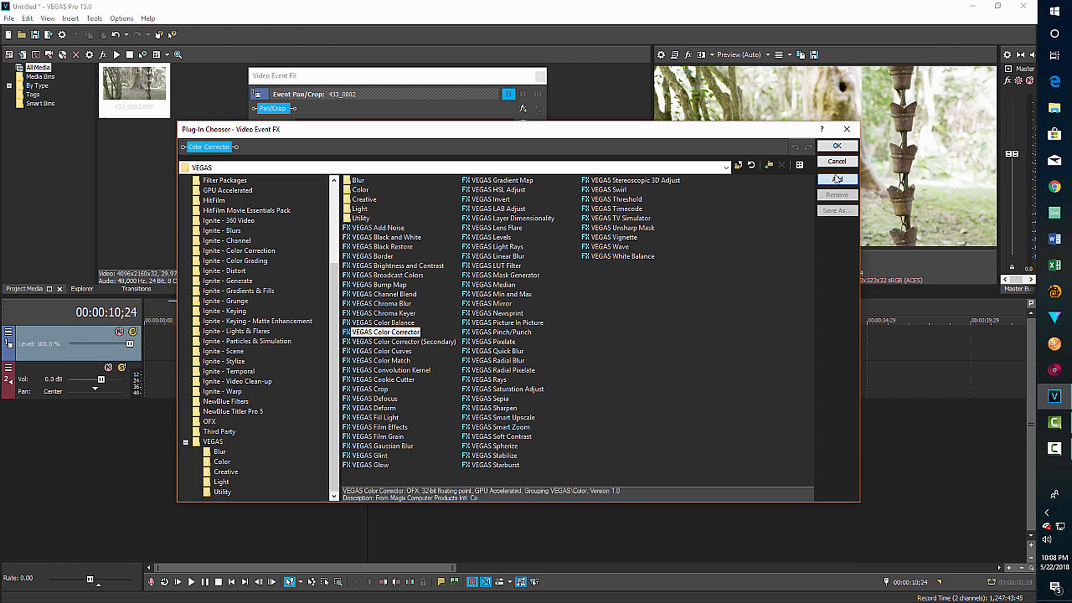
click(837, 146)
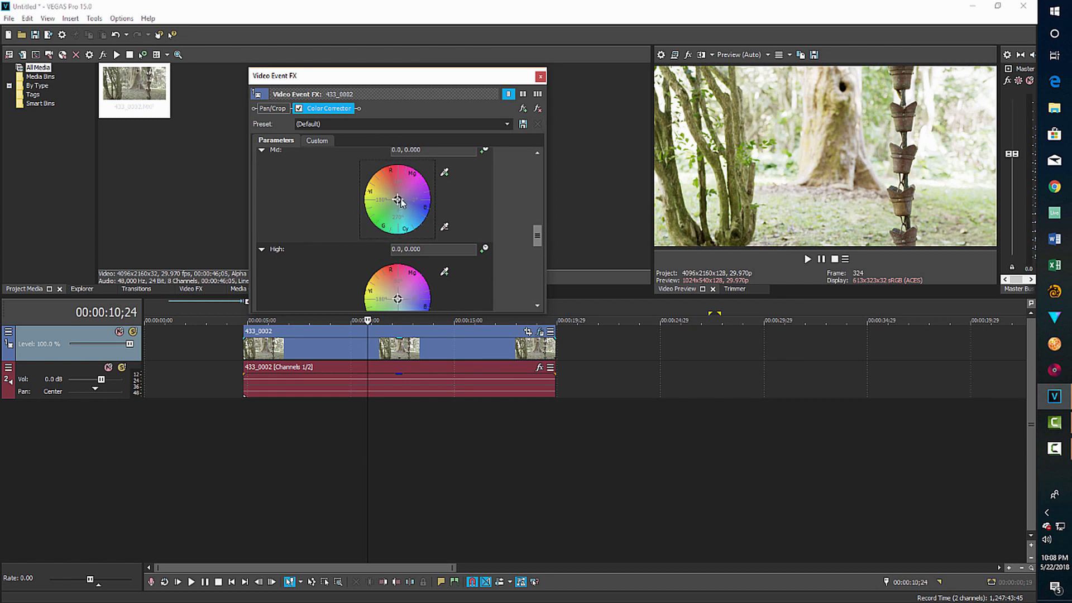
drag(397, 201, 400, 204)
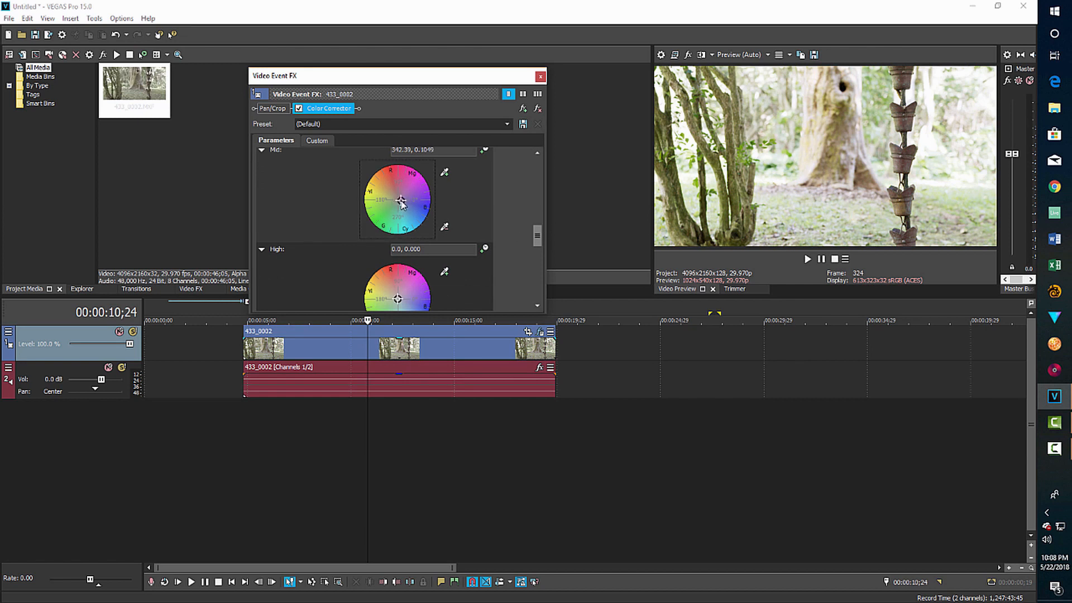
drag(401, 201, 397, 200)
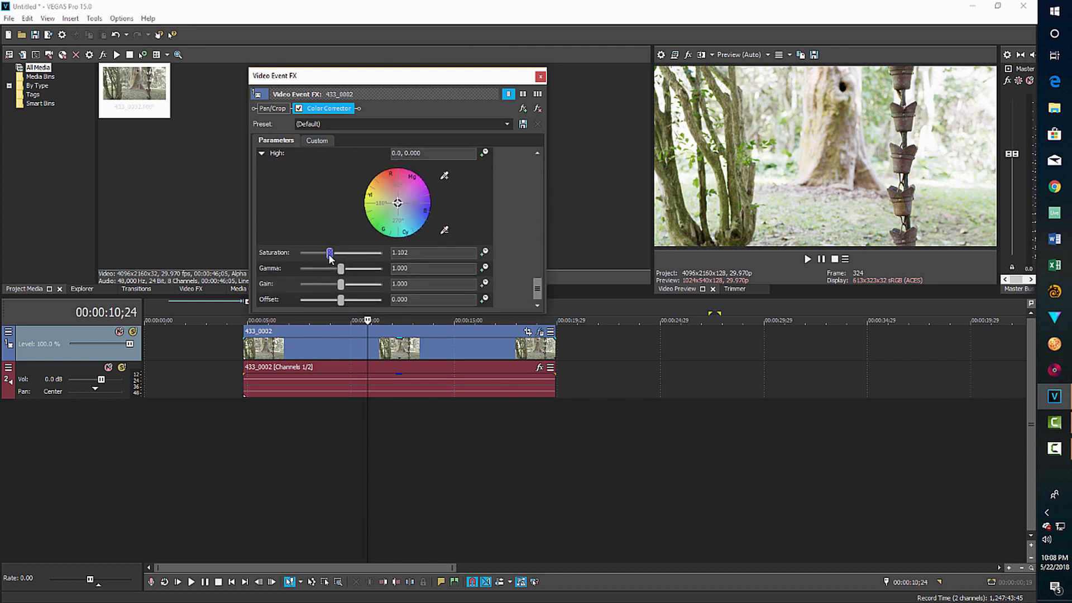
- Adjust Color Corrector saturation to about 1.14 and close the Video Event FX window
drag(330, 253, 341, 253)
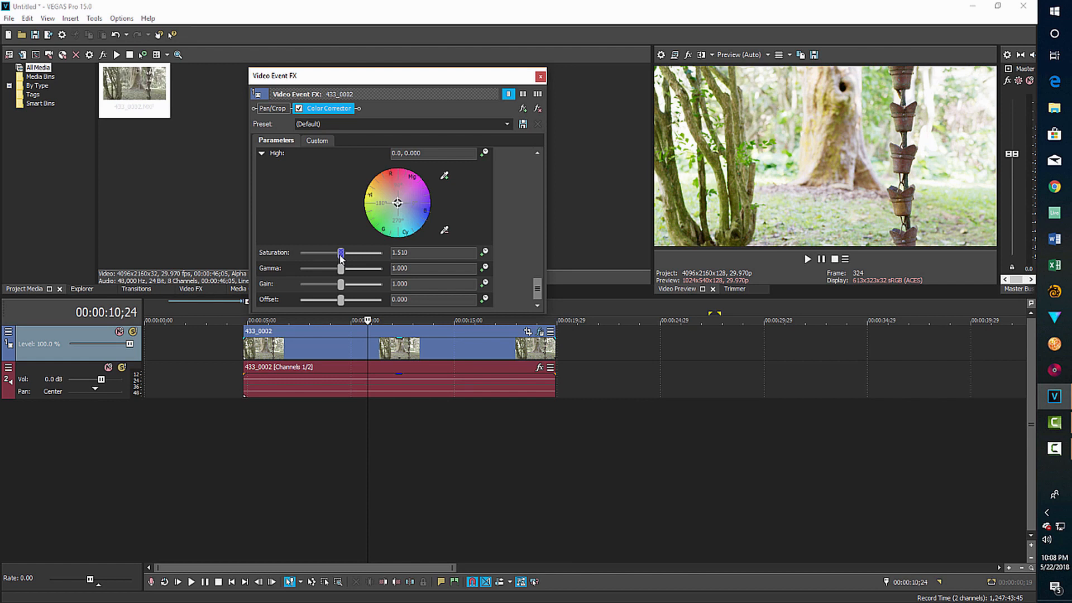
drag(341, 252, 325, 252)
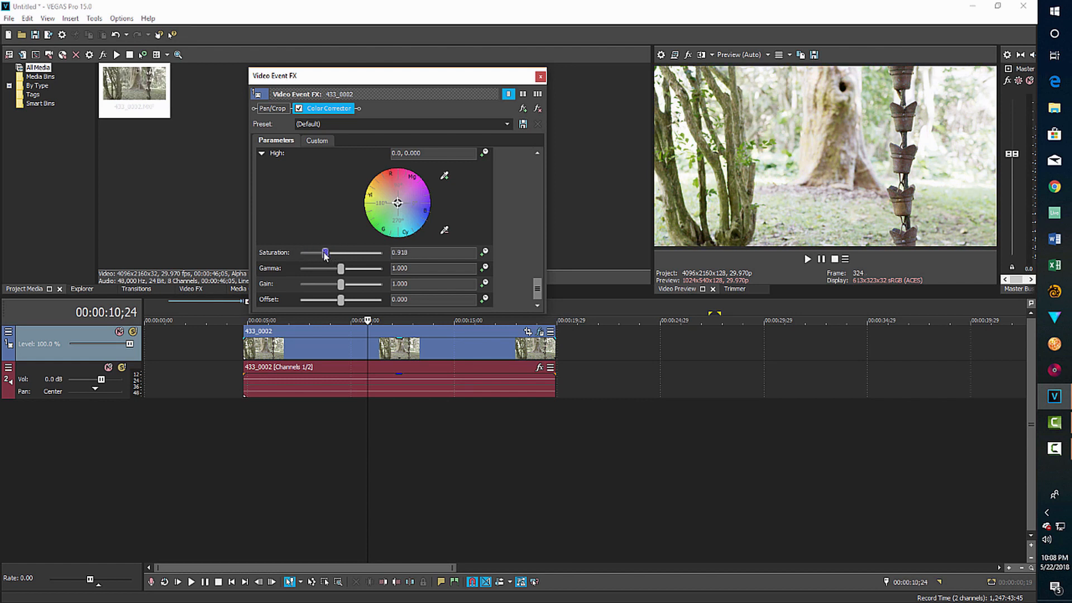
drag(325, 252, 332, 253)
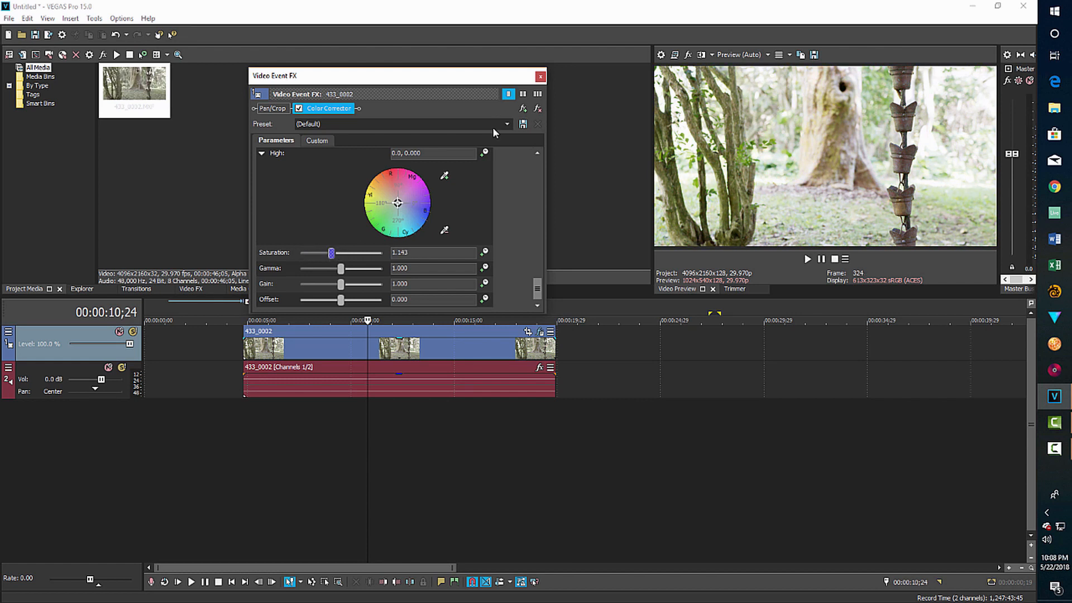
click(540, 75)
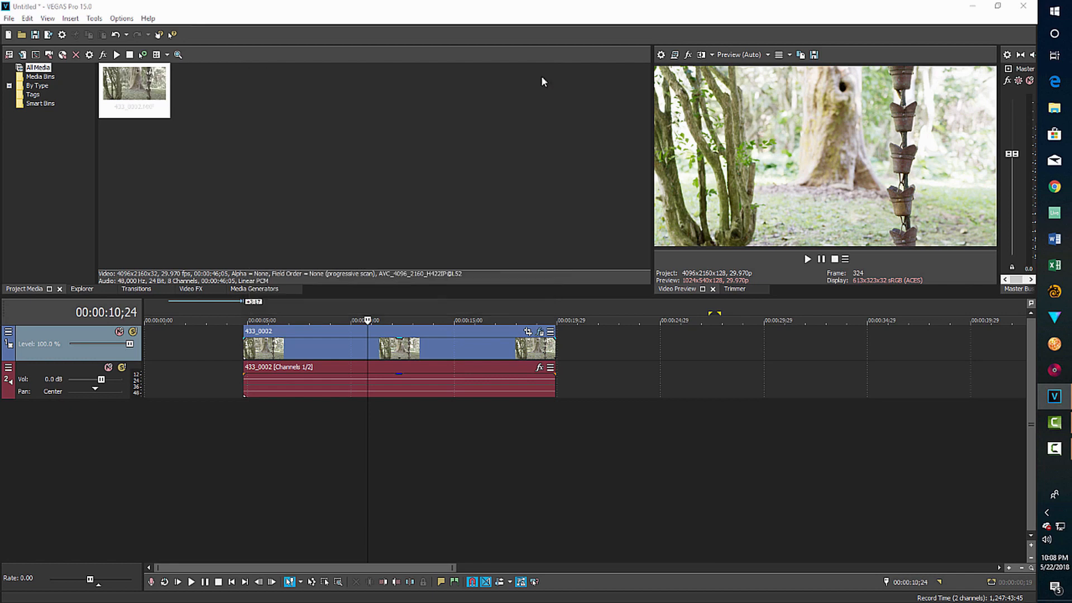
- Add VEGAS Color Curves and pull the curve's lower part down for deeper shadows
click(539, 332)
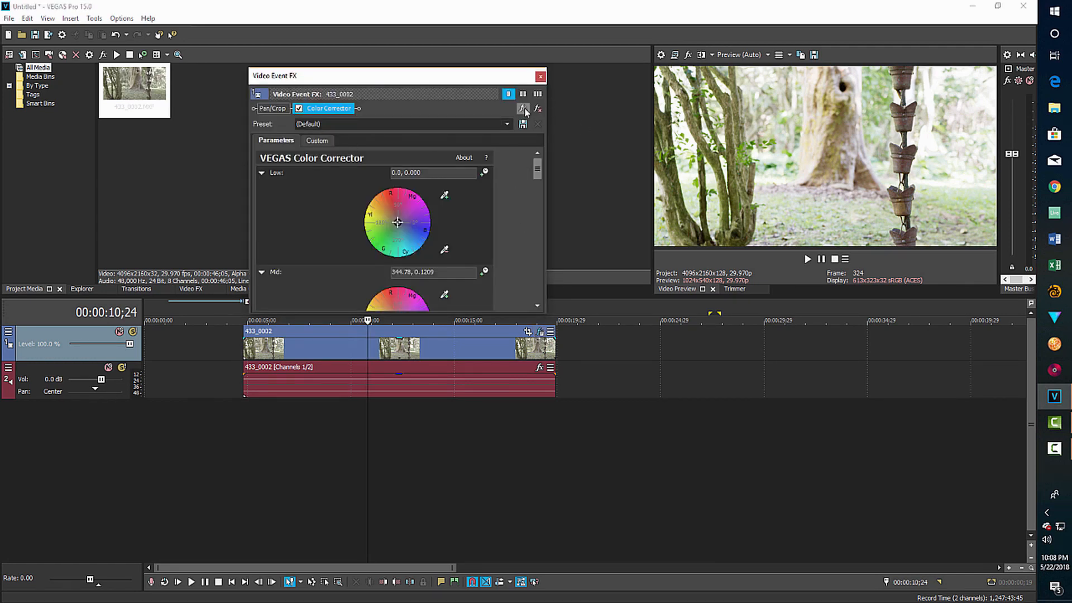
click(523, 110)
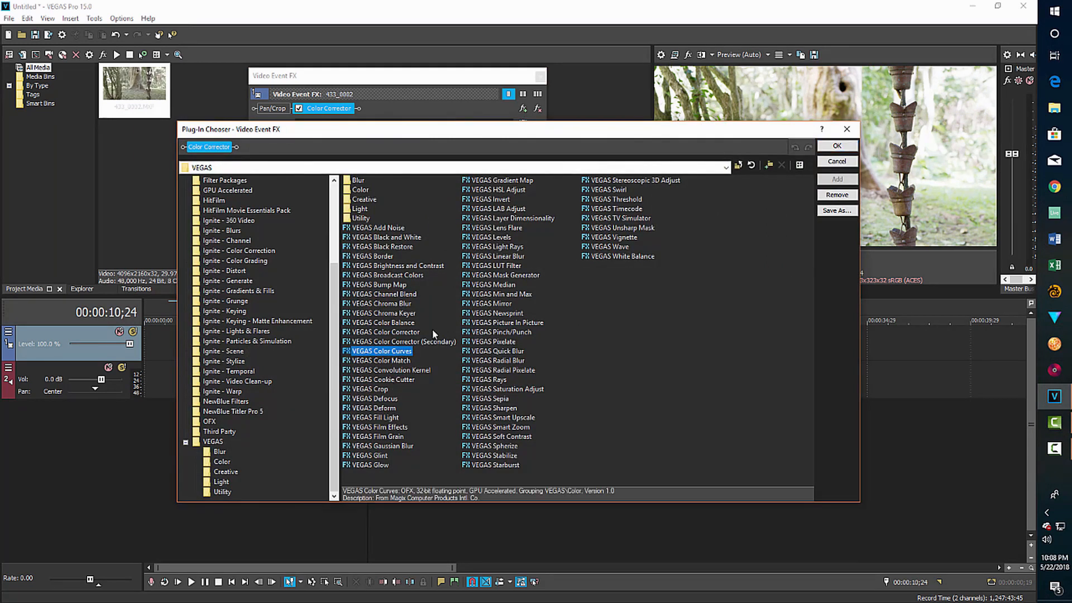
click(836, 146)
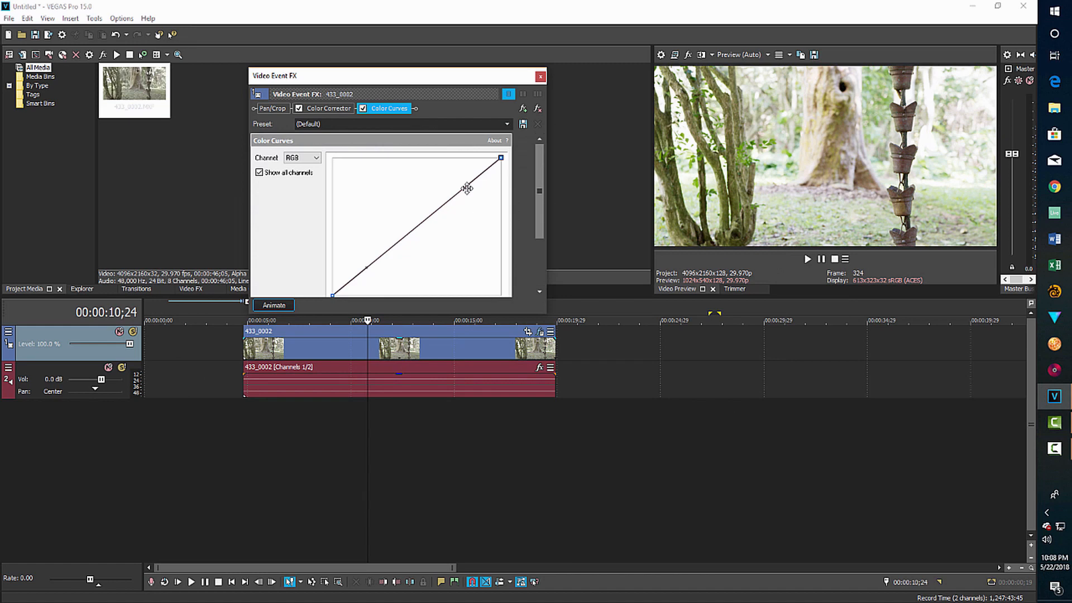
drag(466, 188, 368, 266)
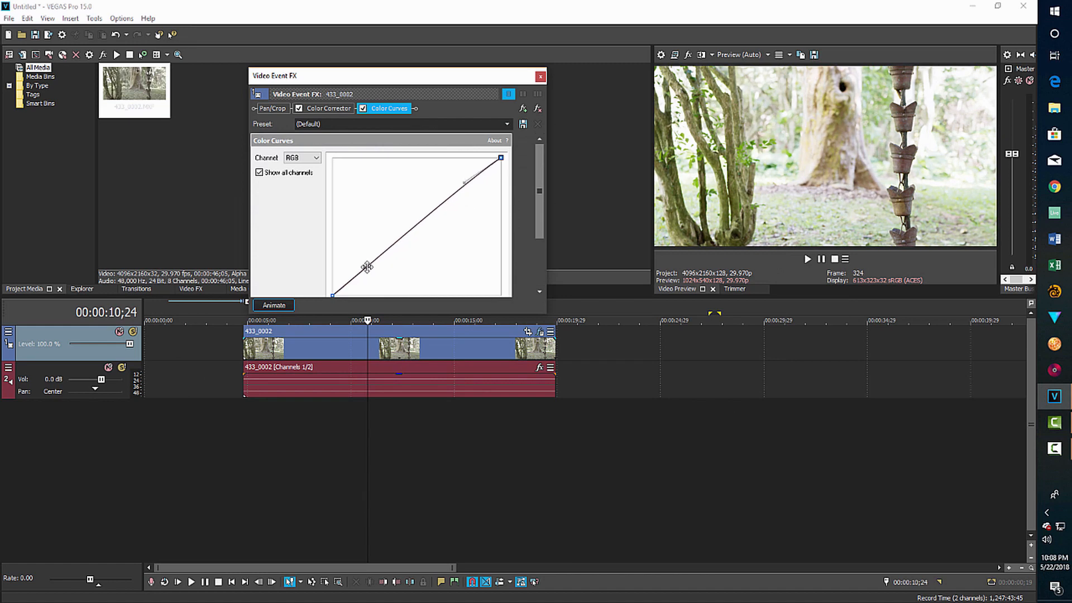
drag(367, 265, 393, 271)
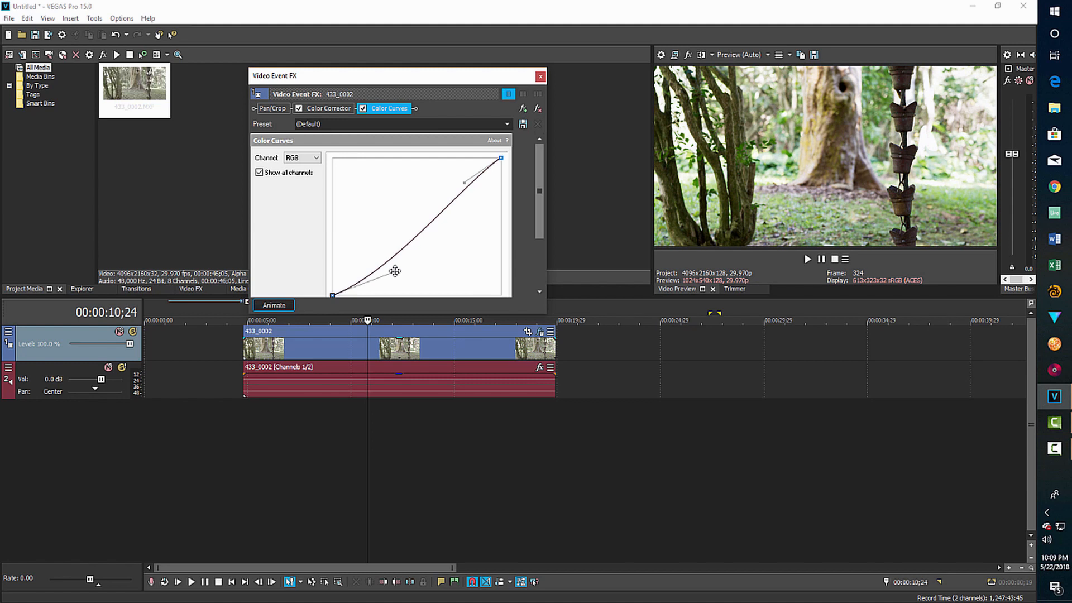
click(540, 76)
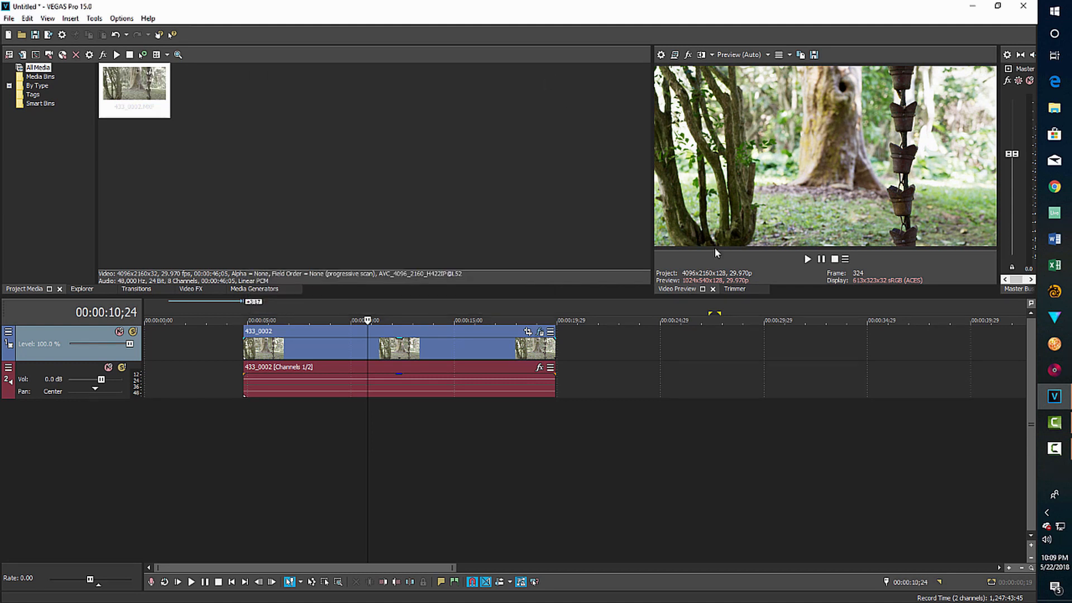
mouse_move(859, 360)
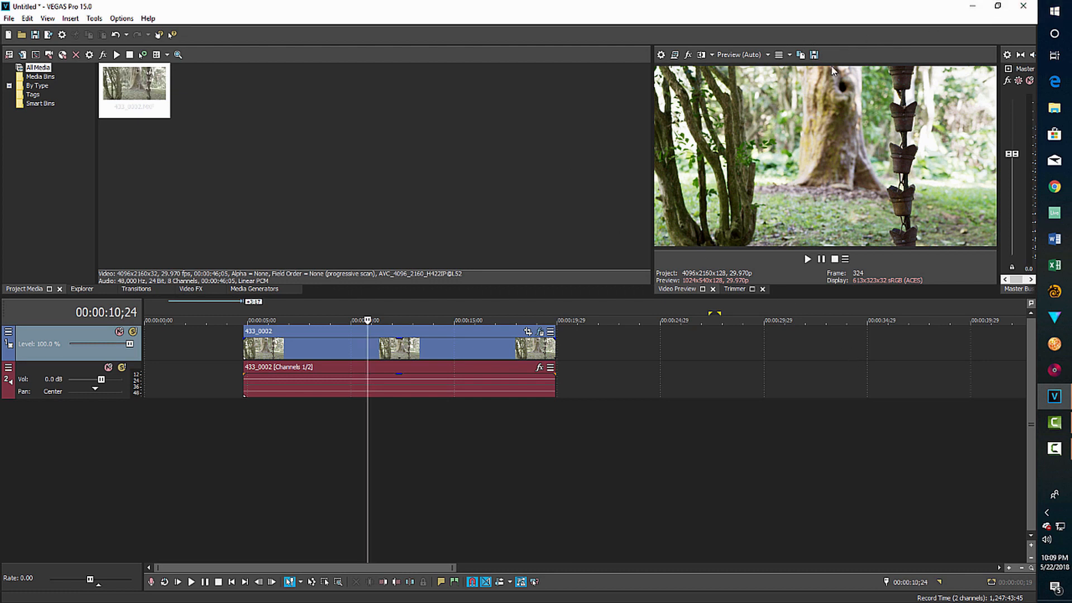
mouse_move(814, 55)
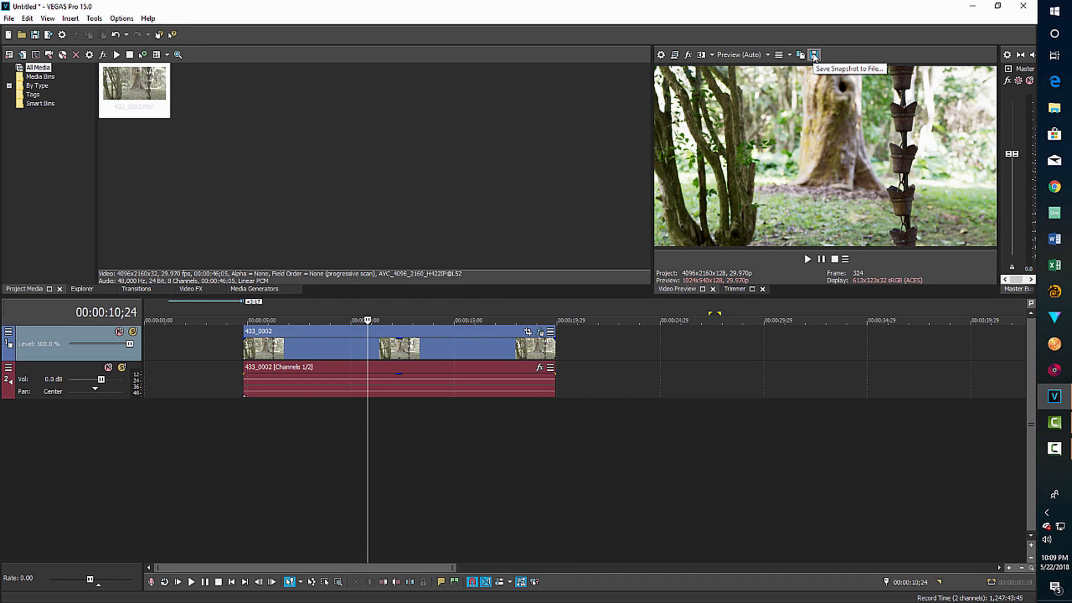
- Save a snapshot of the current graded frame as Image2.jpg on the Desktop
click(814, 55)
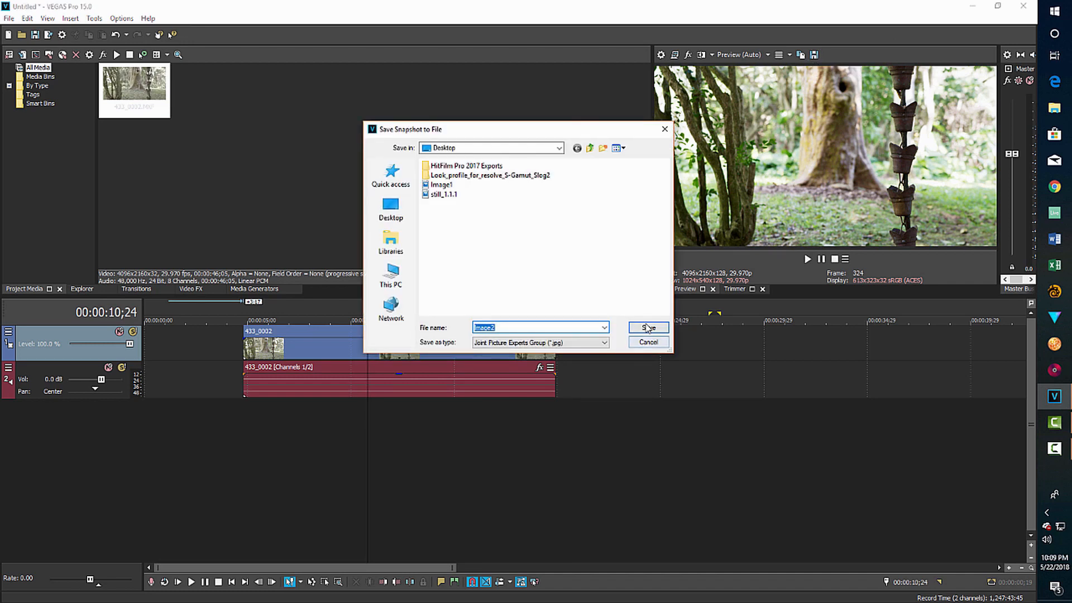
click(646, 328)
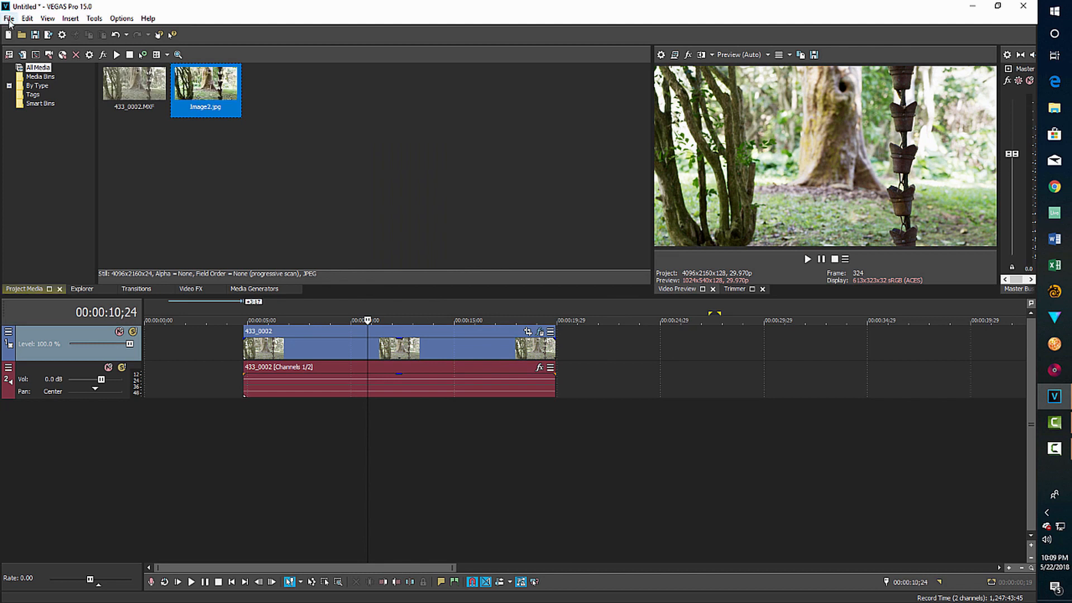
click(9, 18)
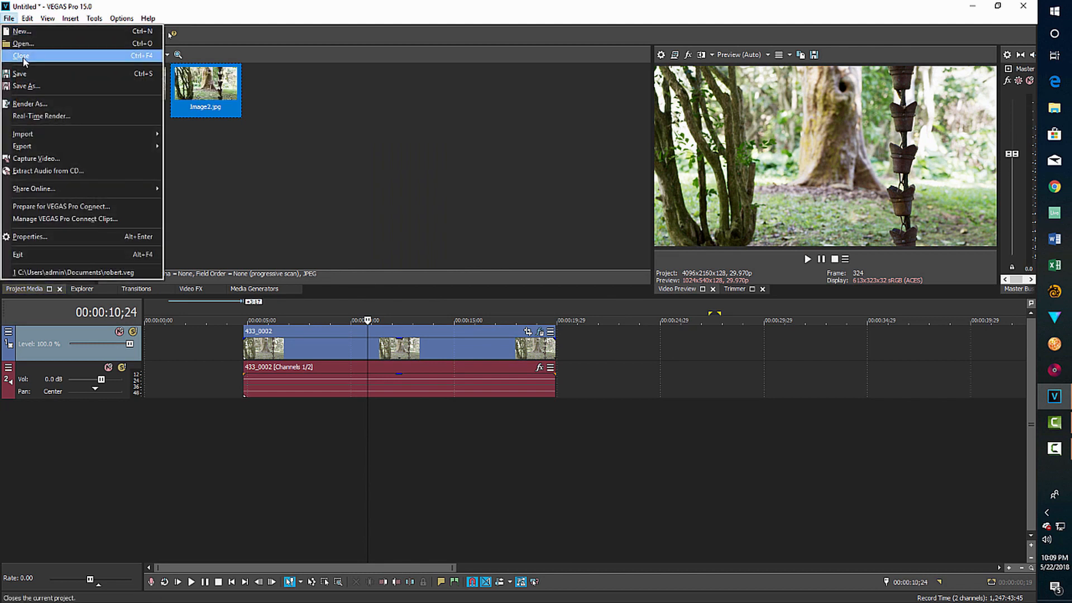
- Close the project without saving, re-import 433_0002.MXF and drop it on the timeline
click(21, 55)
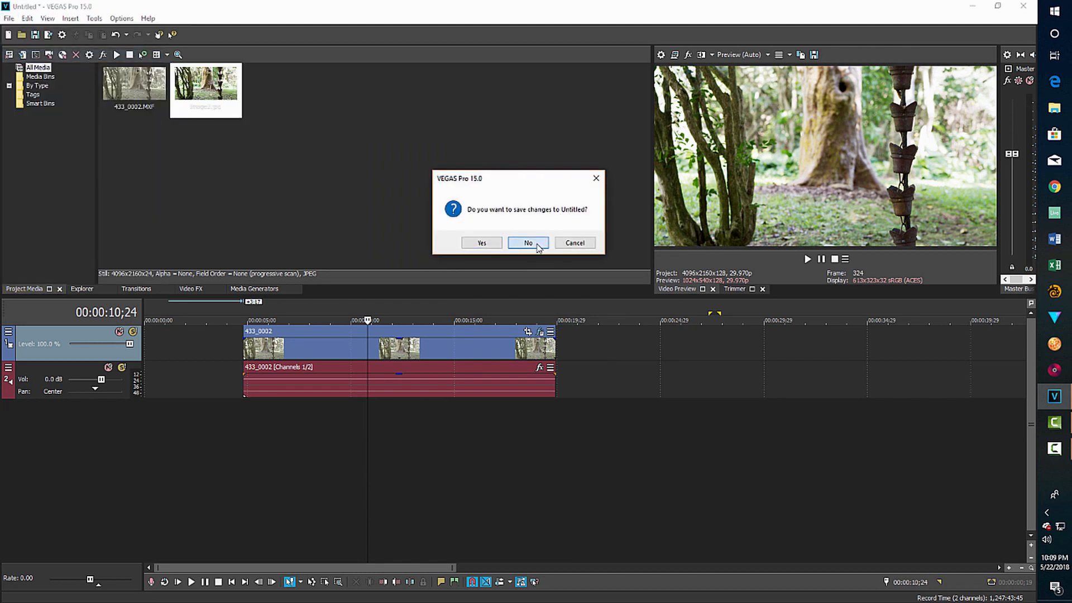
click(527, 243)
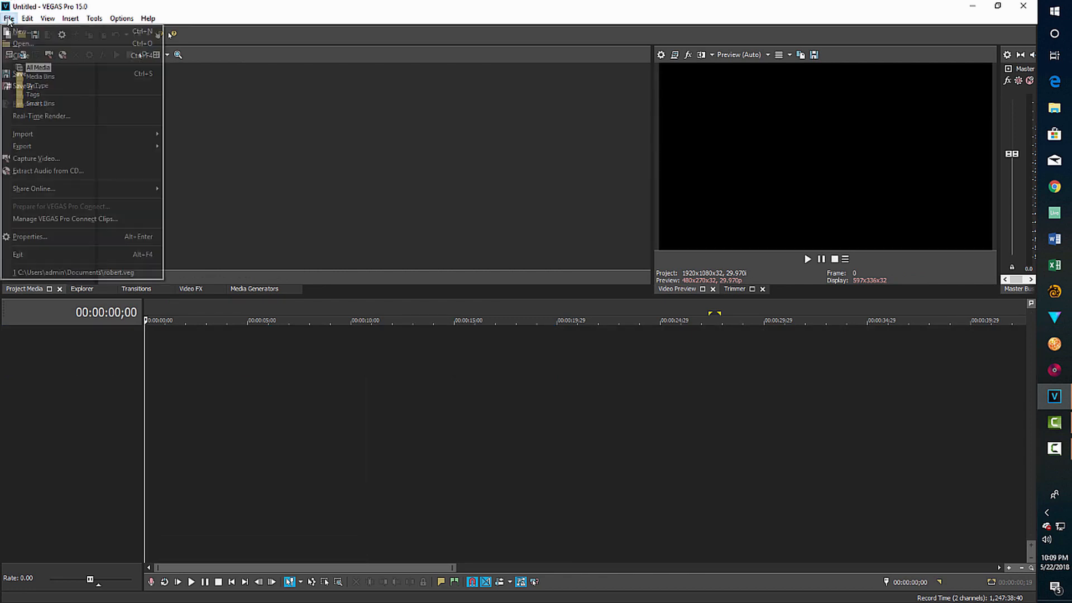
mouse_move(23, 134)
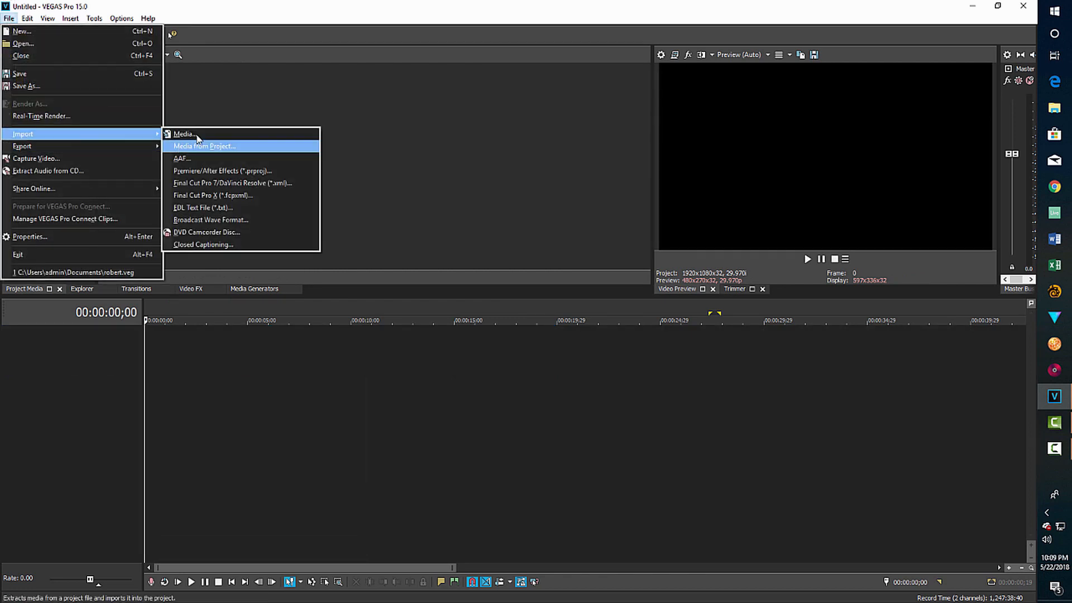
click(182, 134)
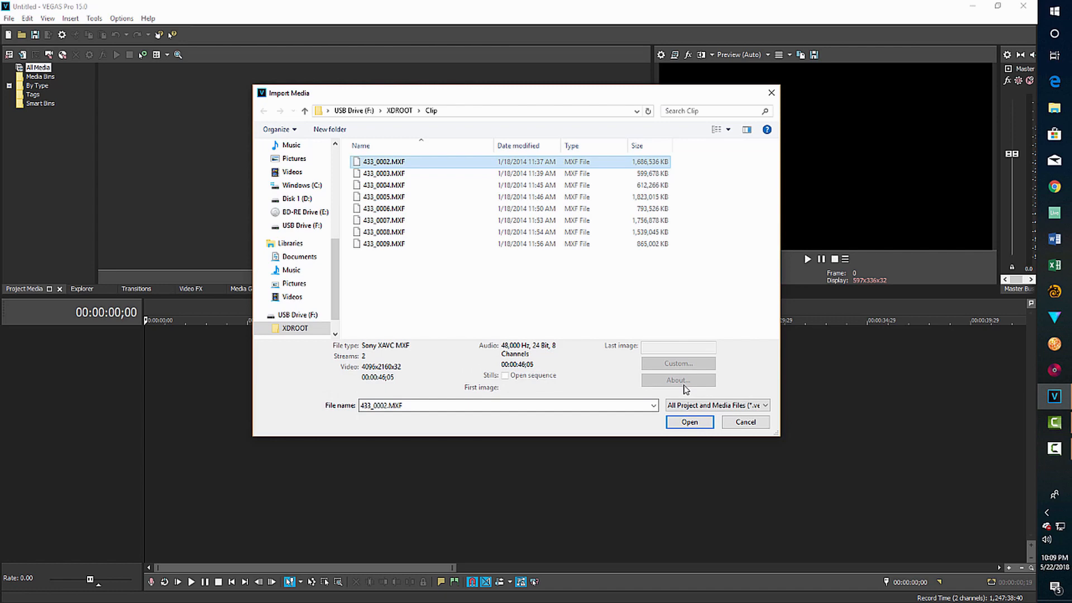
click(689, 422)
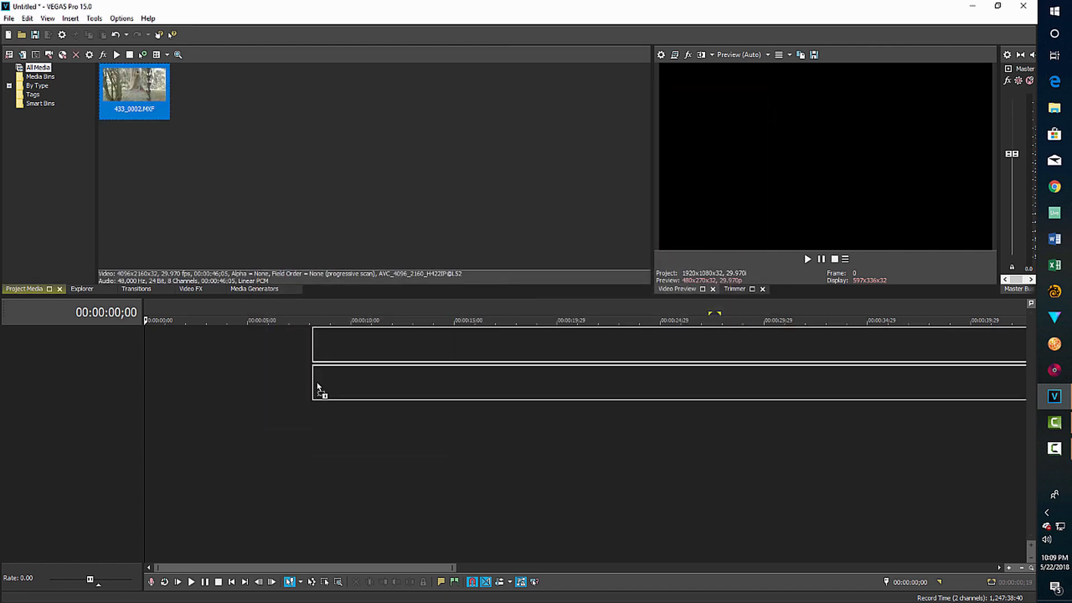
drag(134, 82, 260, 363)
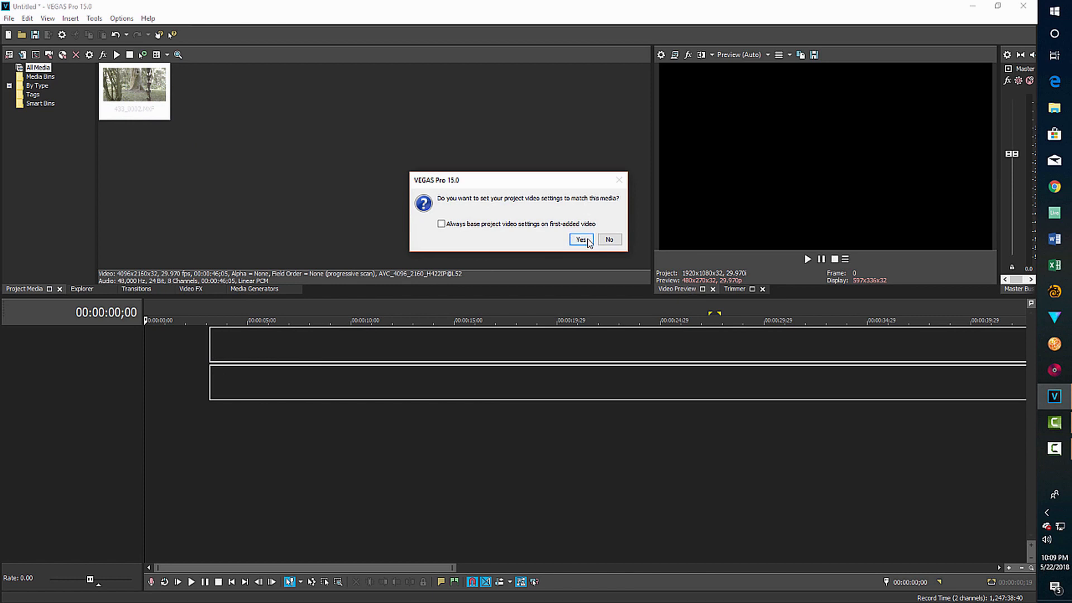
- Match settings to the clip, then set 32-bit floating point (video levels) and Best quality
click(581, 240)
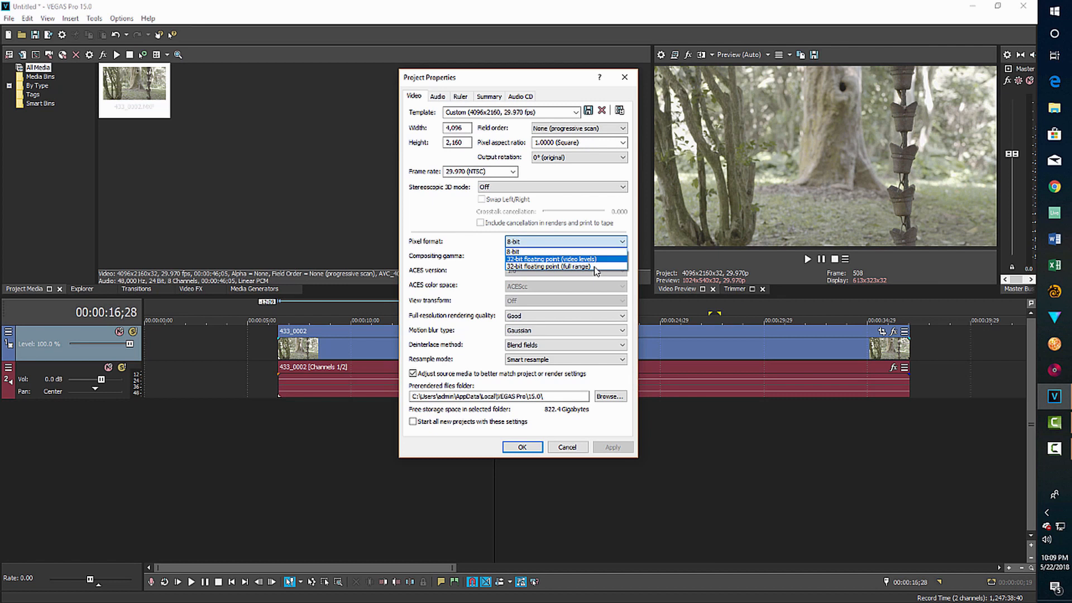
click(554, 259)
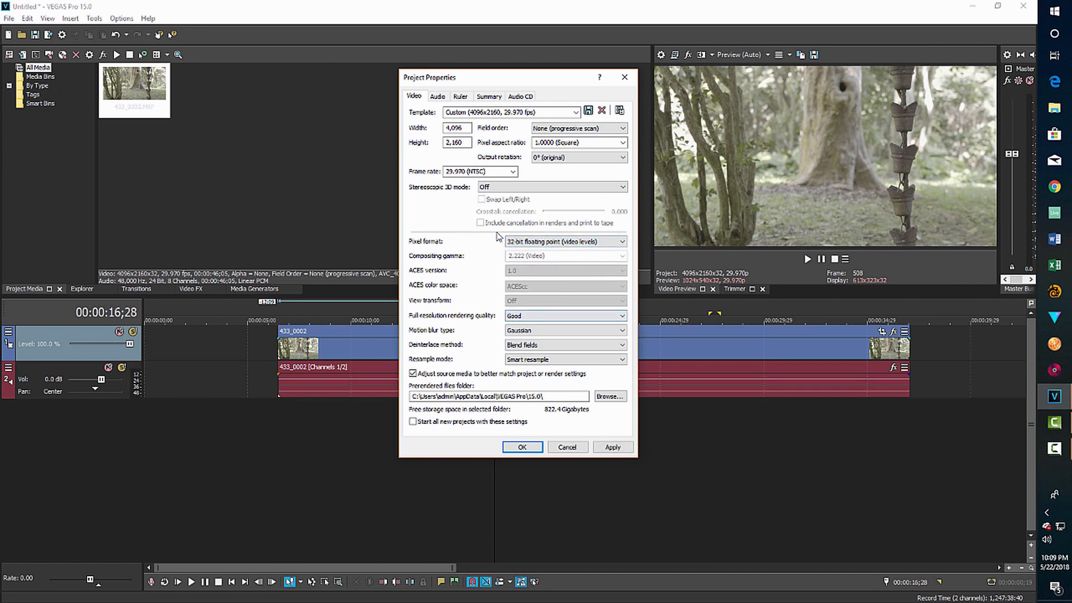
click(564, 314)
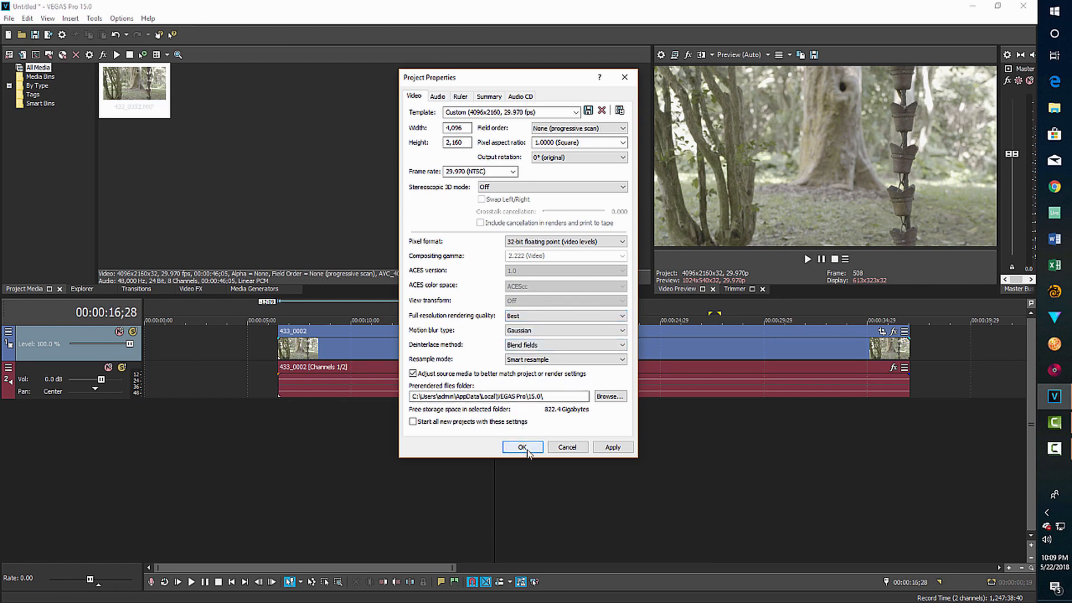
click(522, 447)
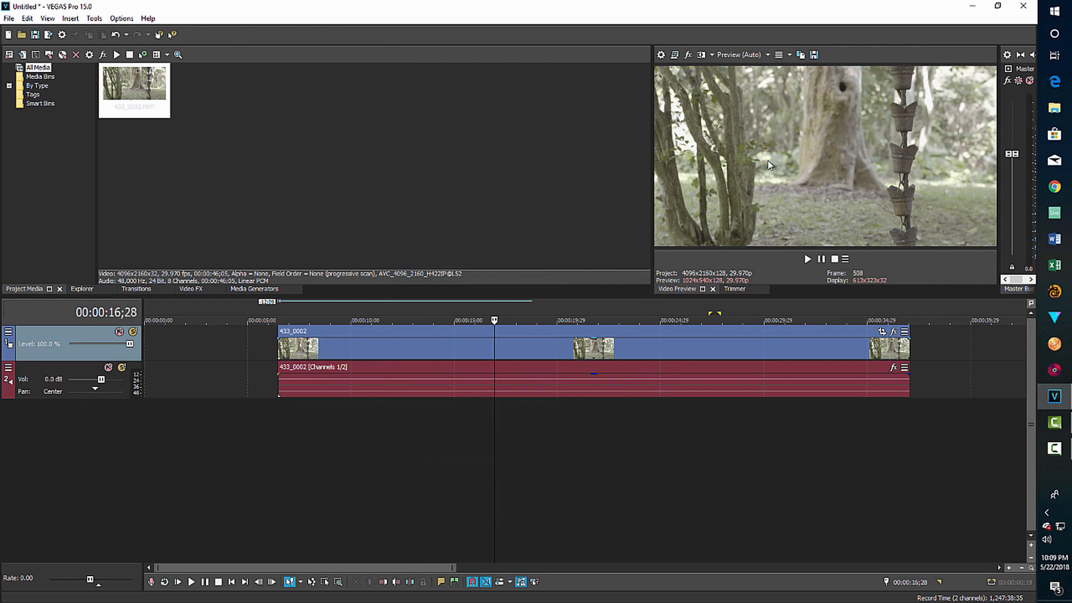
mouse_move(774, 159)
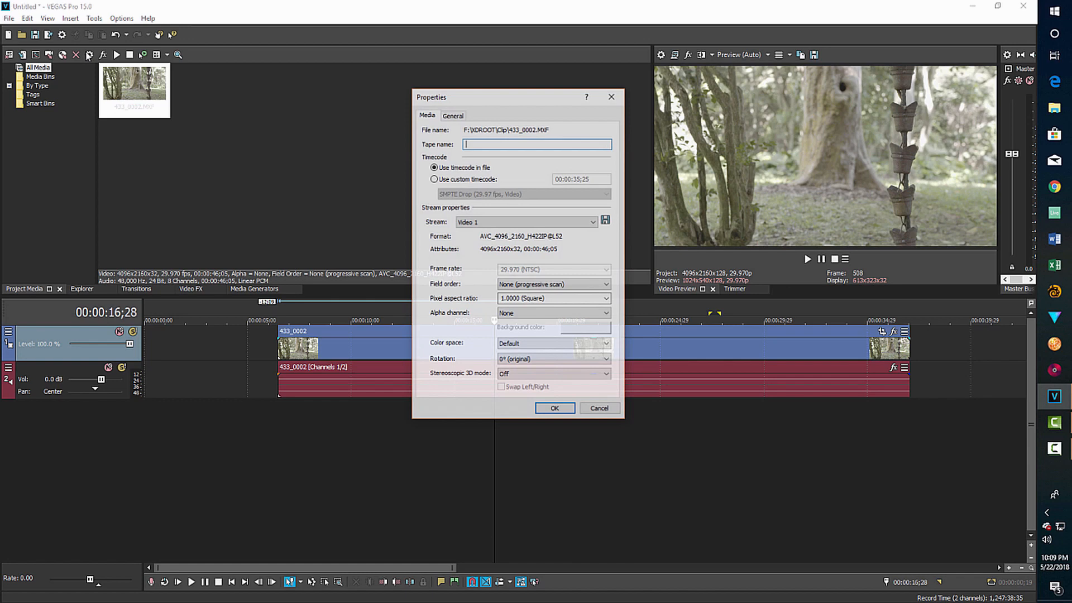
click(604, 344)
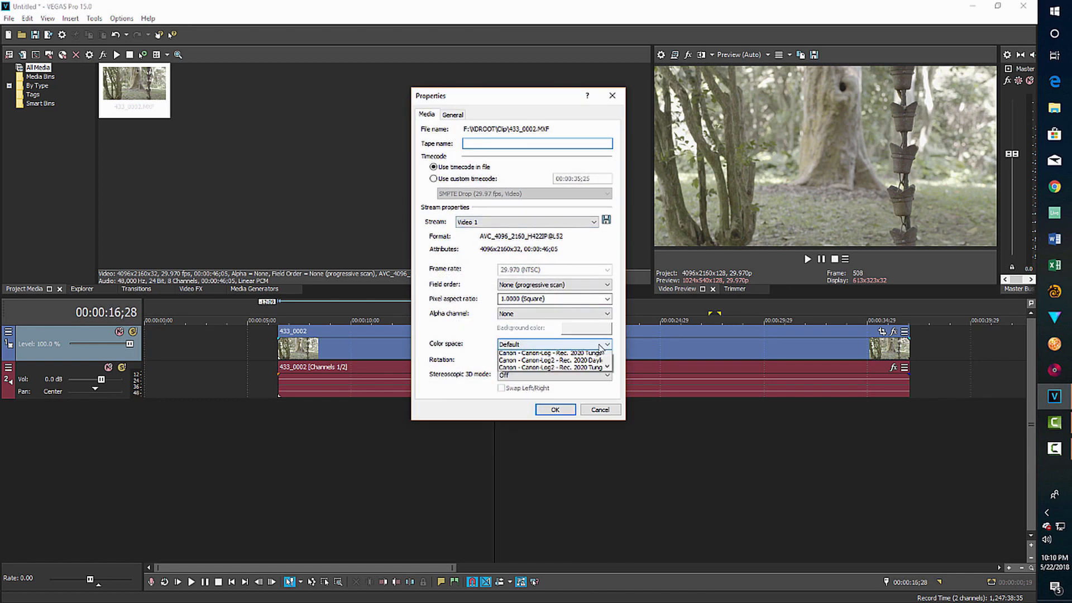
click(605, 344)
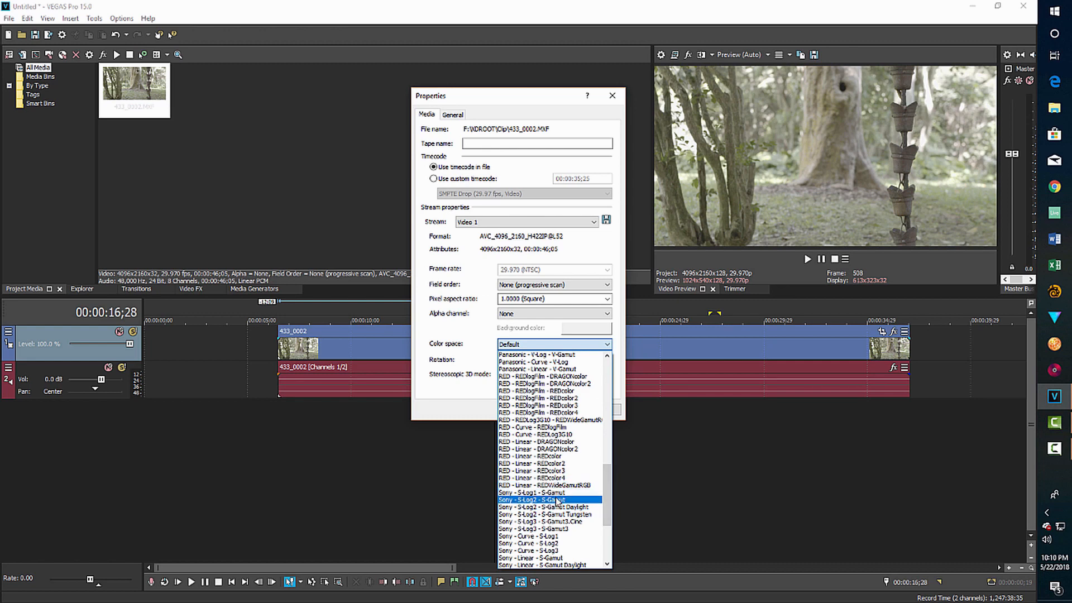
click(531, 500)
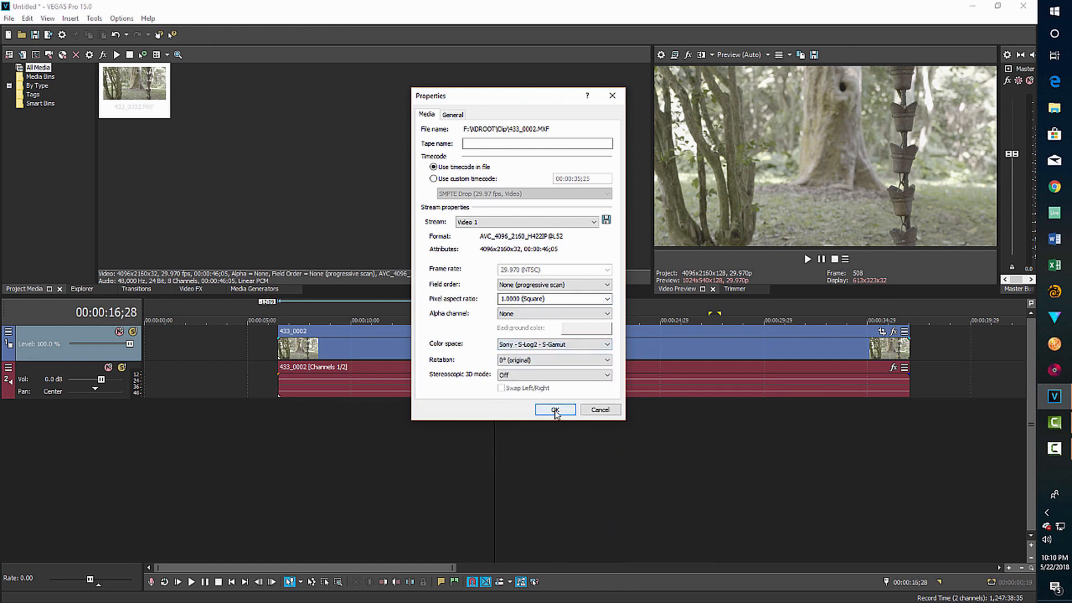
click(554, 409)
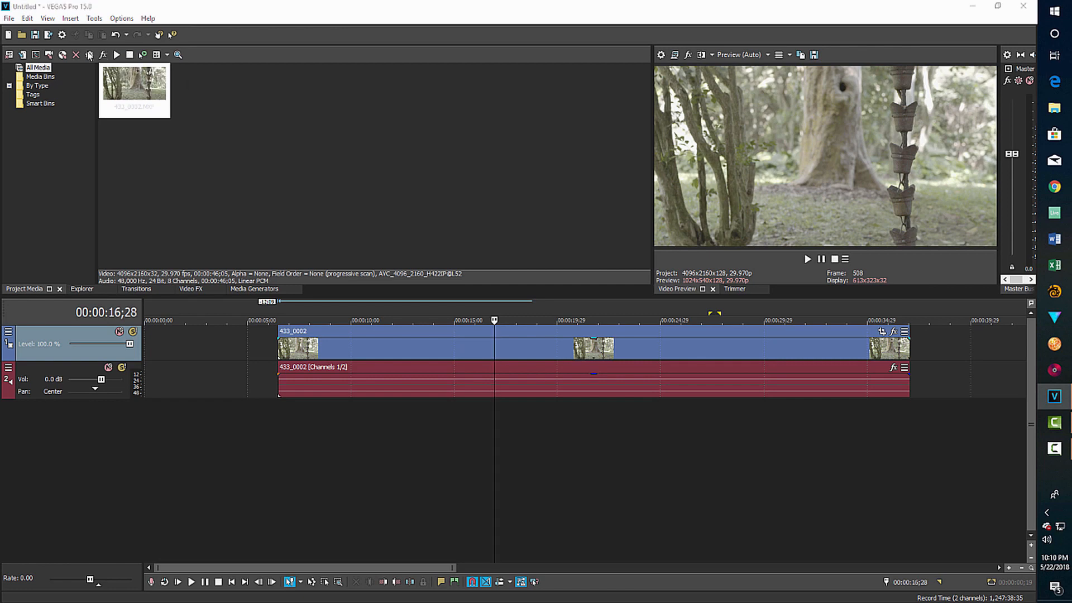
click(606, 344)
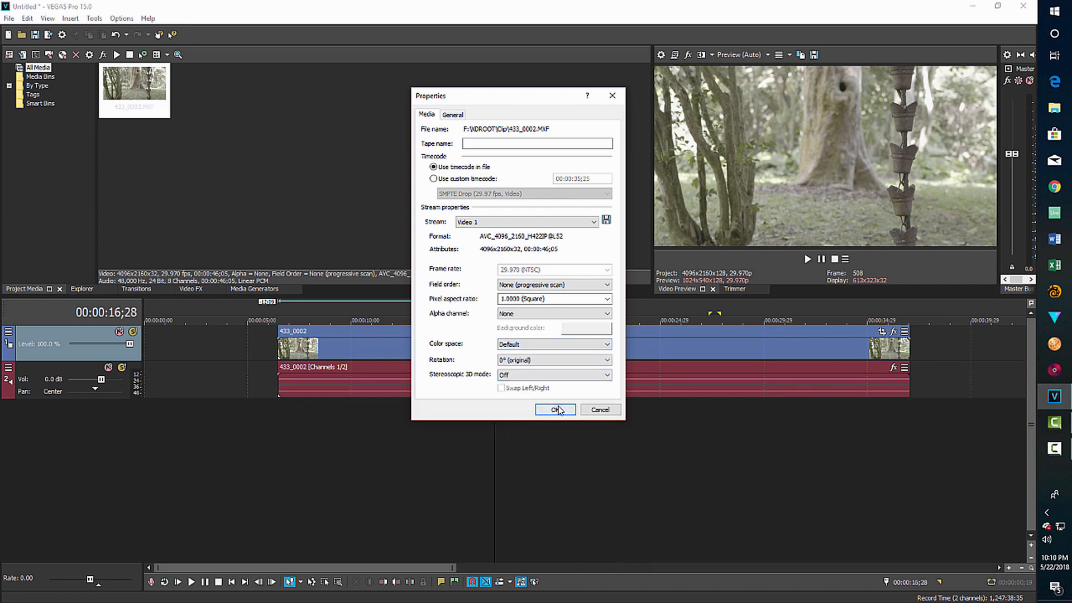
click(555, 410)
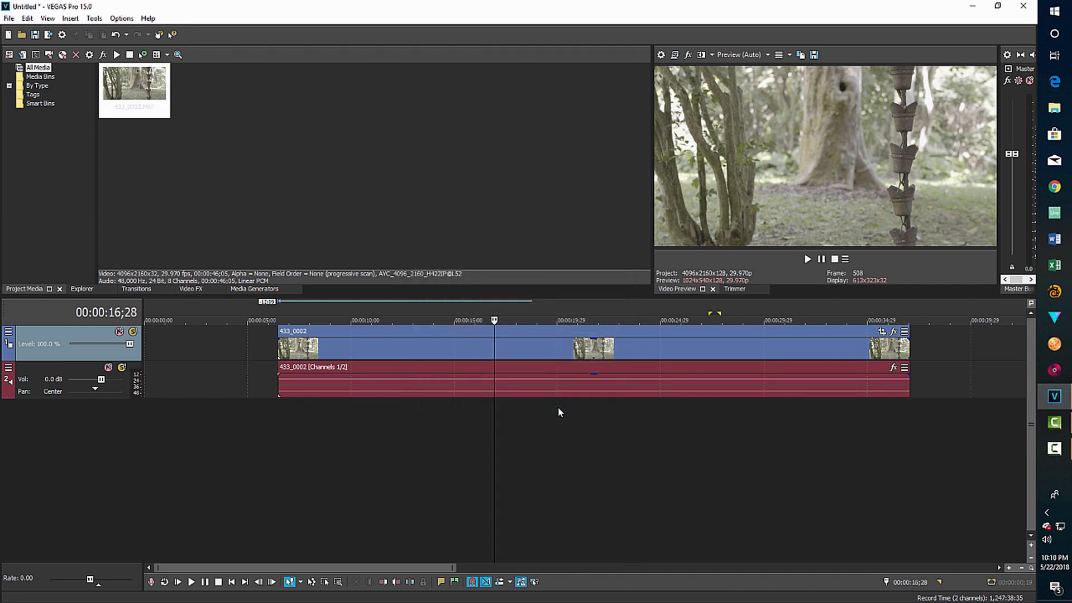
click(893, 335)
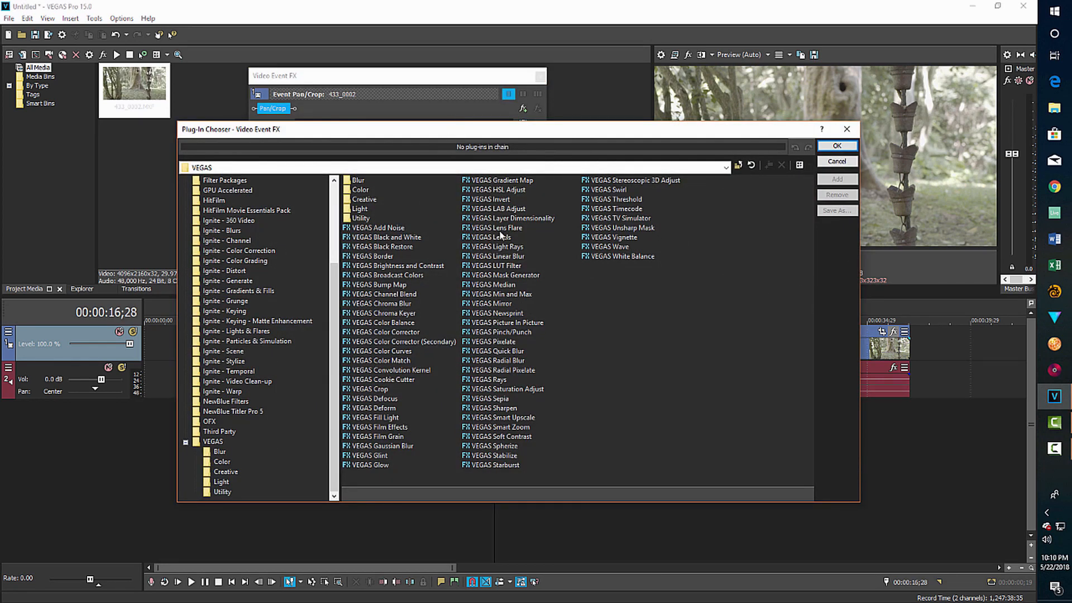
- Add the VEGAS LUT Filter to the clip with tetrahedral interpolation
click(494, 266)
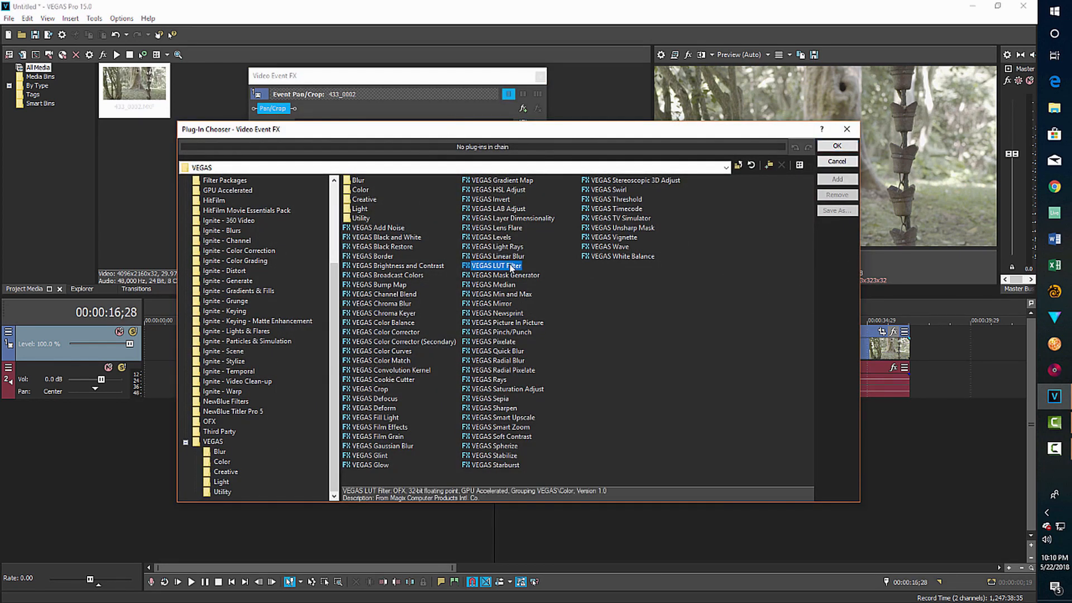
click(835, 145)
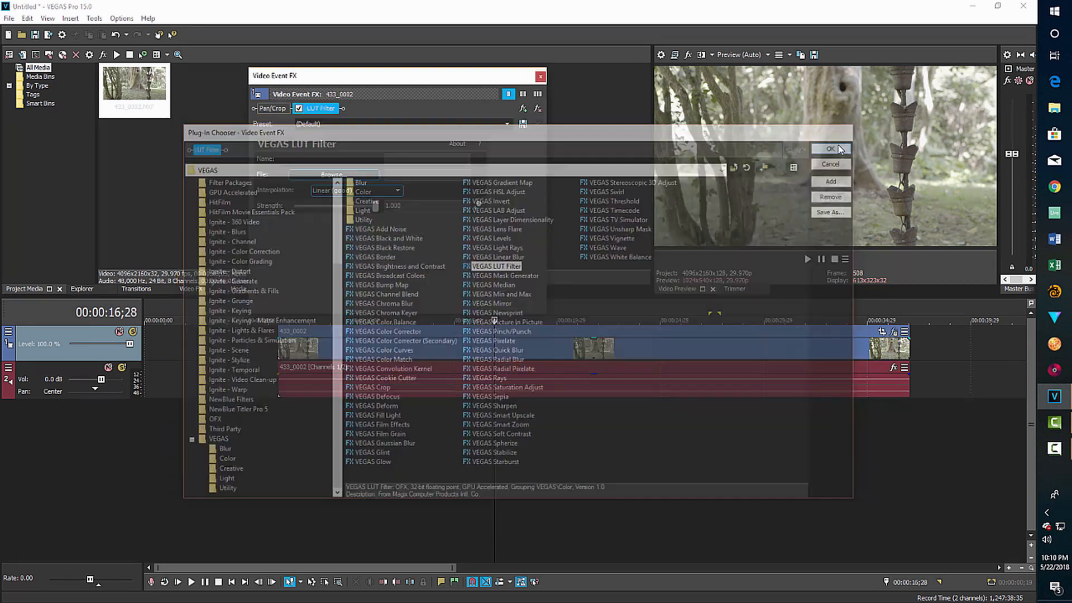
click(830, 149)
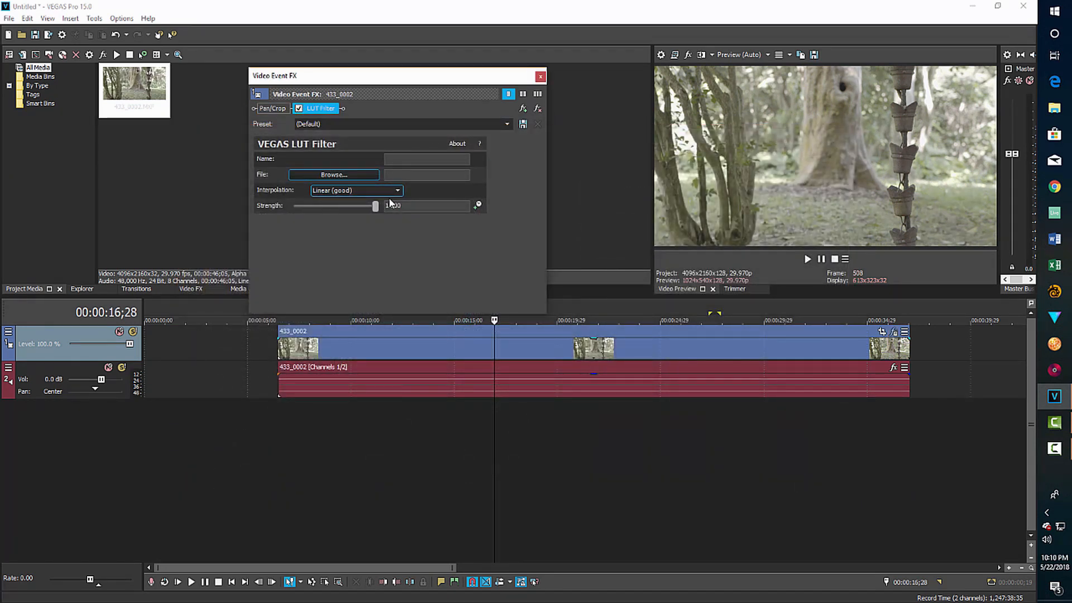
click(355, 190)
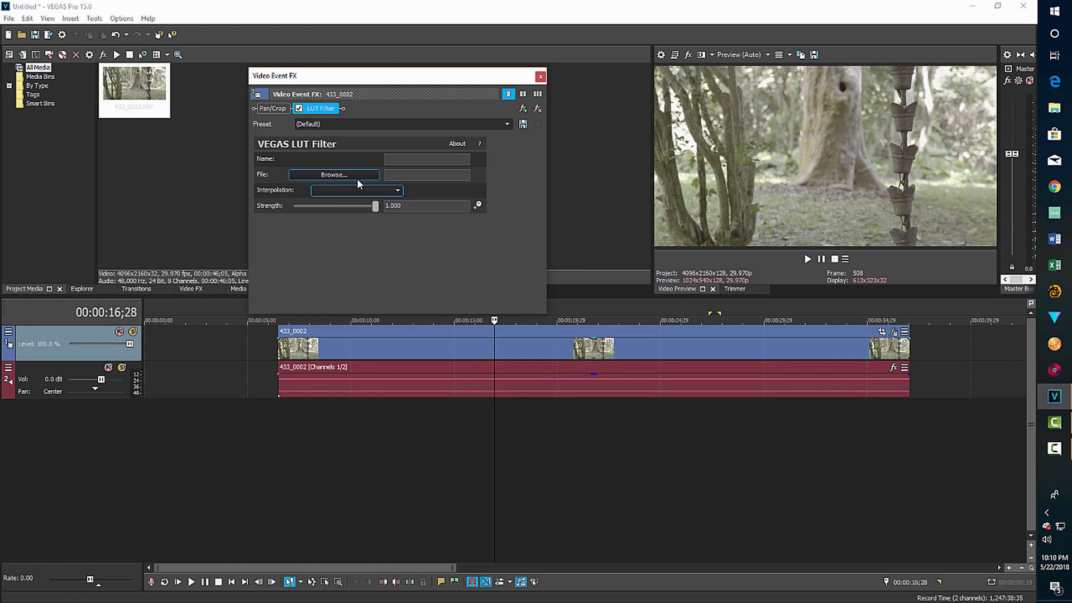
- Browse to Desktop > Look_profile and select From_SLog2SGumut_To_LC-709TypeA_.cube
click(334, 174)
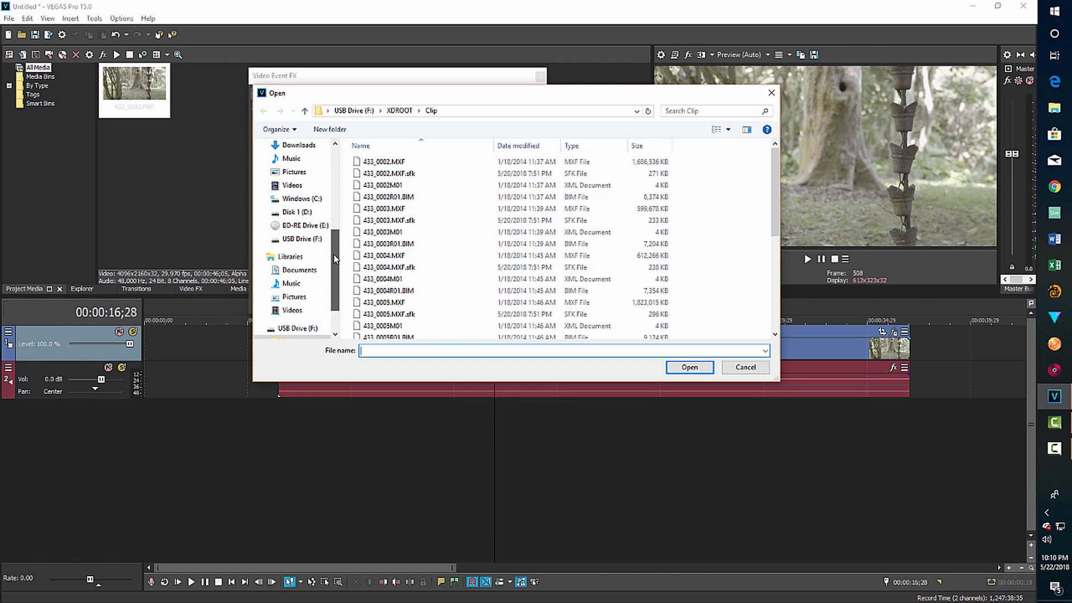
scroll(down, 3)
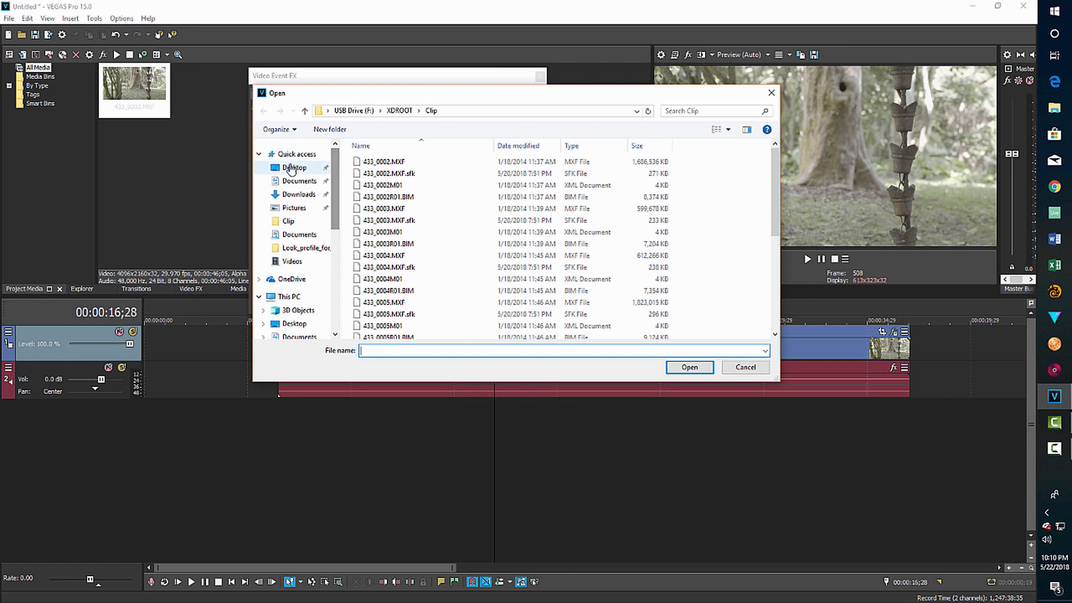
click(293, 167)
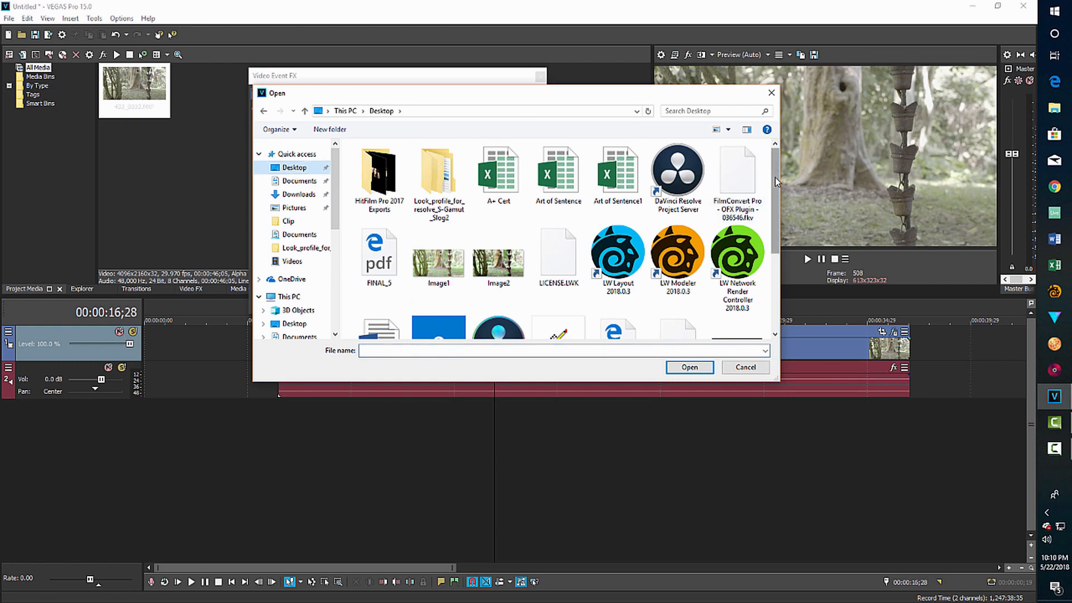
scroll(down, 3)
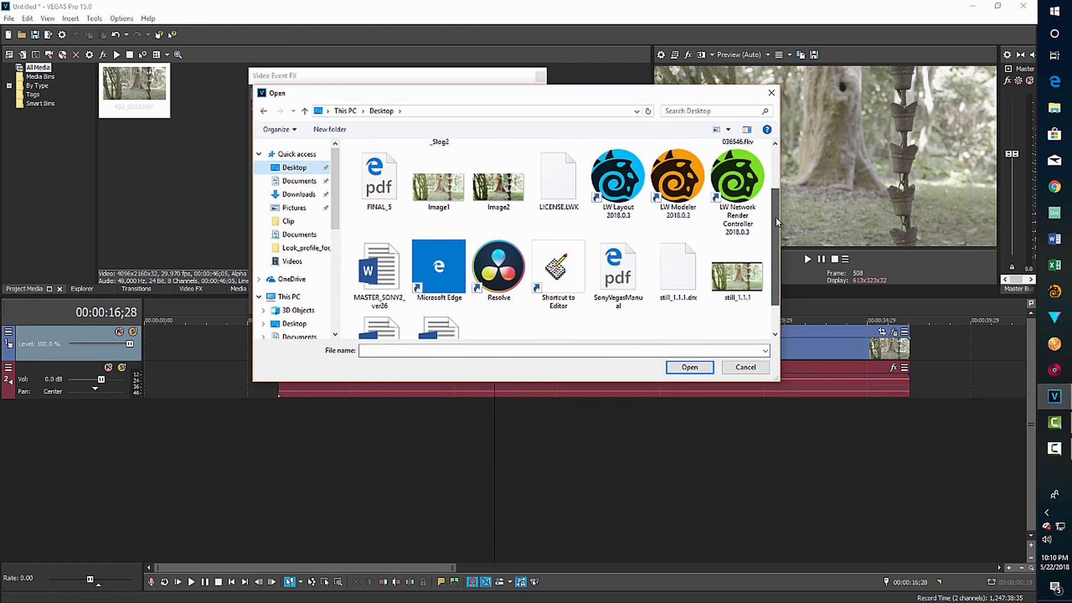
scroll(down, 3)
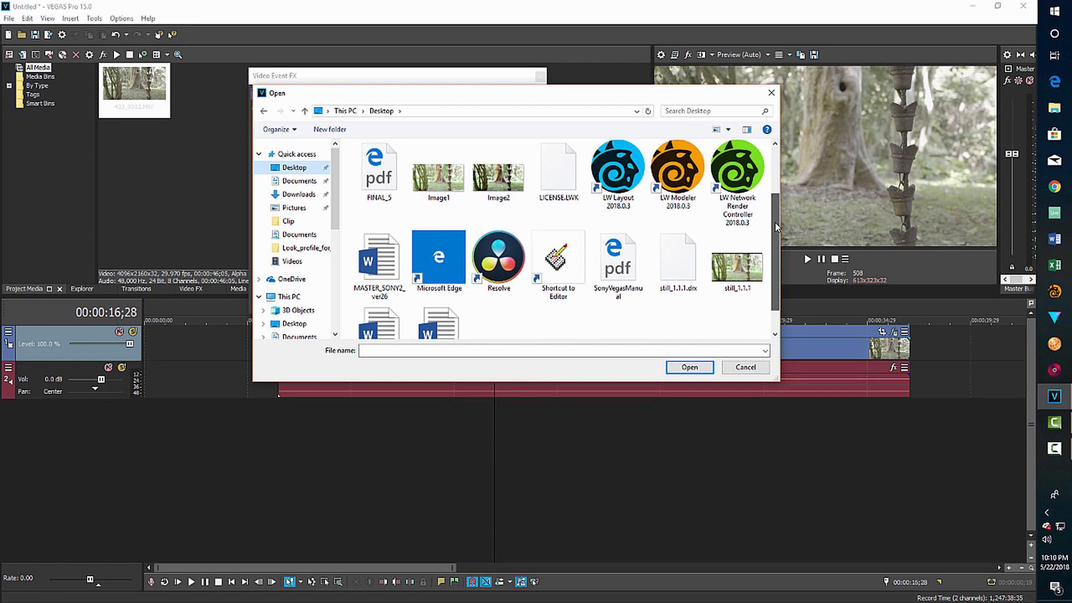
double_click(305, 247)
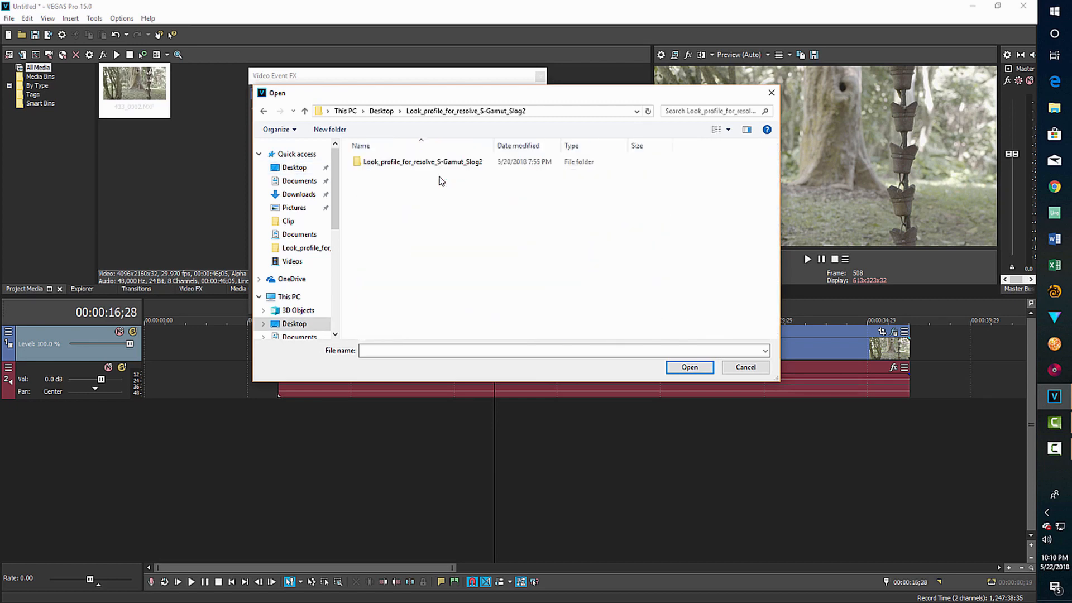
double_click(421, 161)
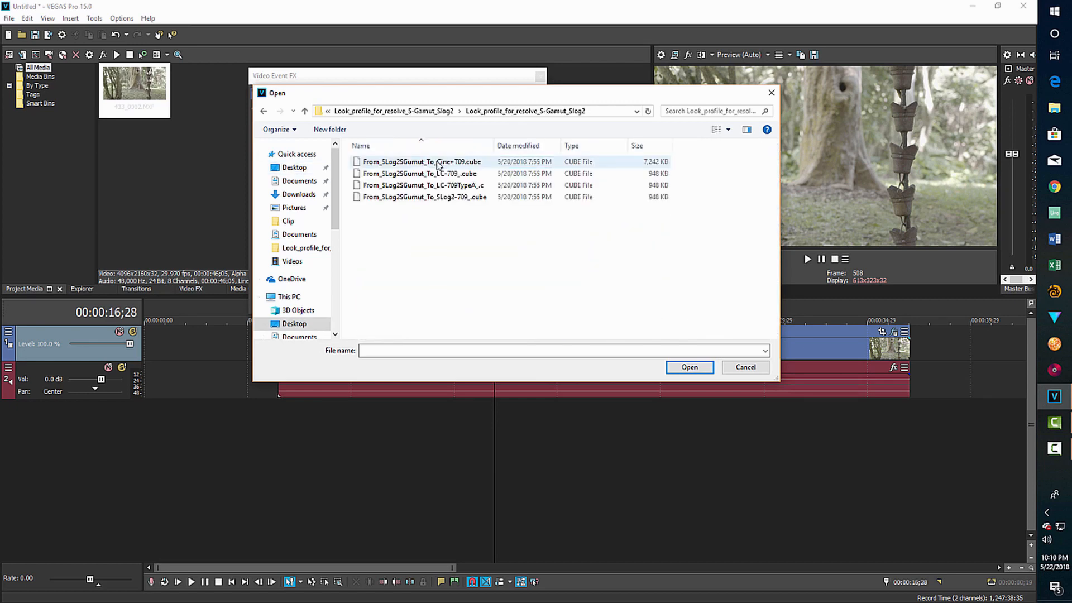
click(423, 185)
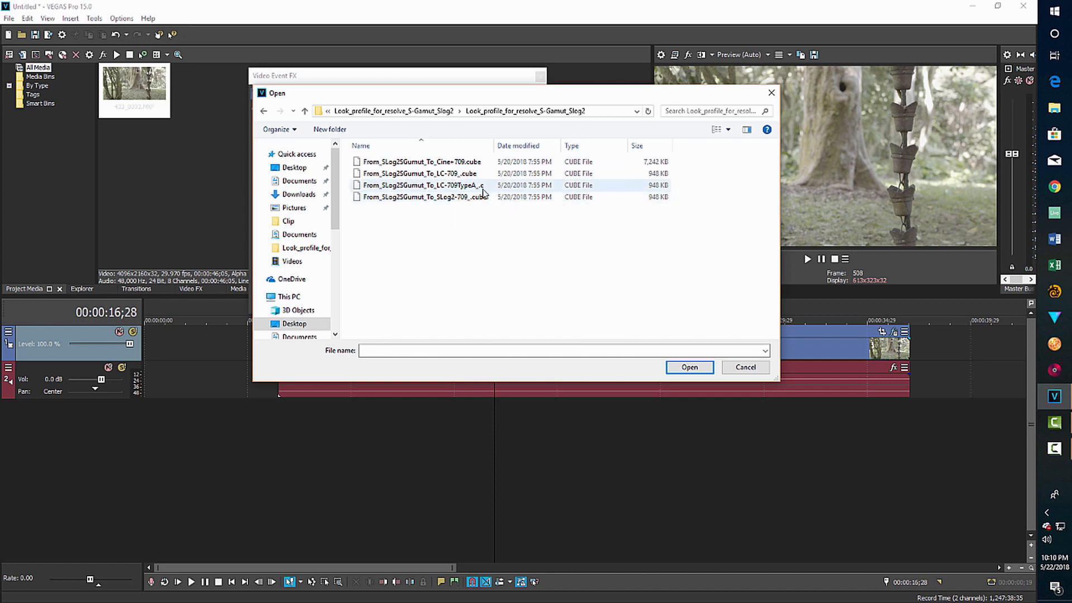
click(423, 185)
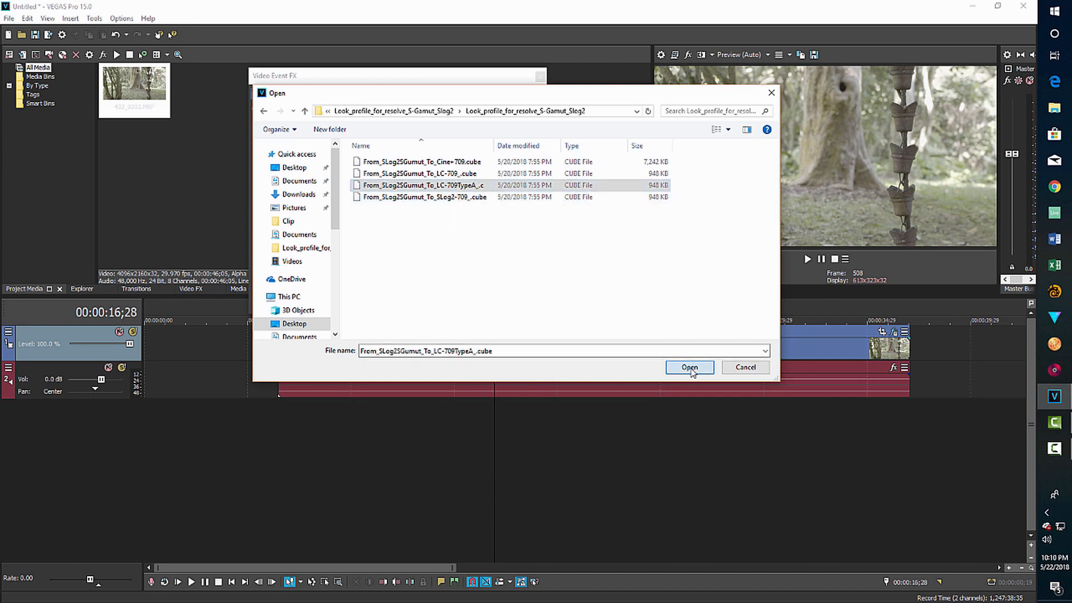
- Load the LC-709TypeA LUT and settle its strength at about 0.92
click(689, 368)
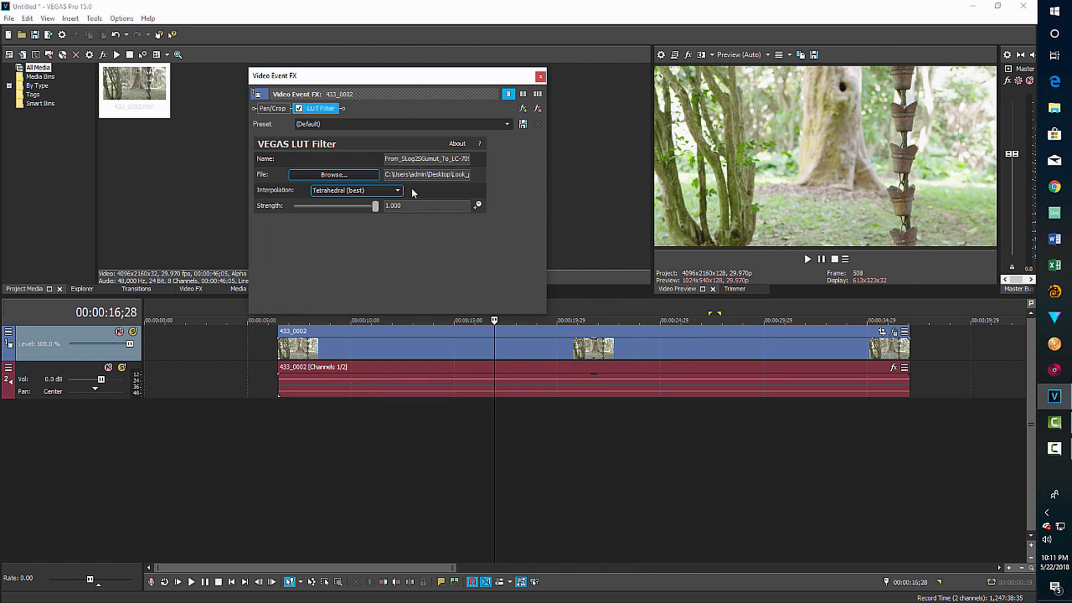
drag(374, 206, 365, 206)
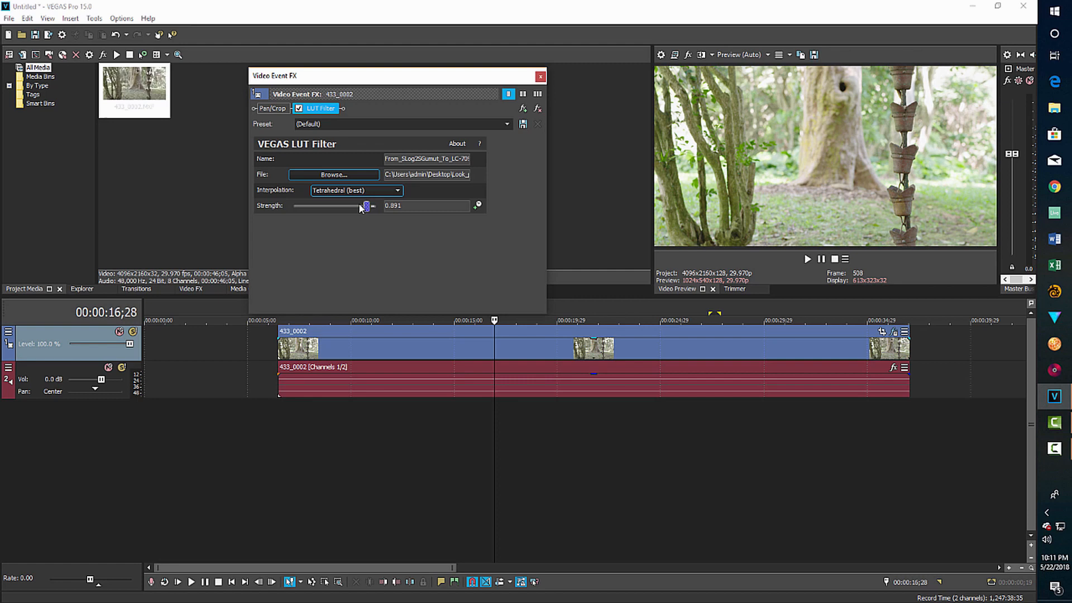
drag(365, 206, 361, 206)
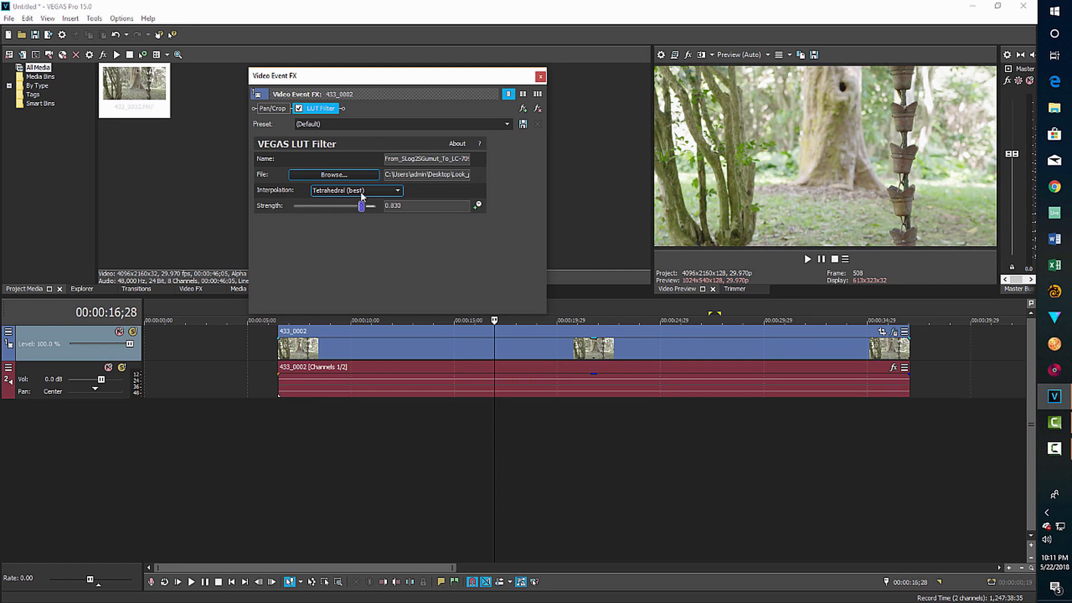
drag(360, 206, 374, 206)
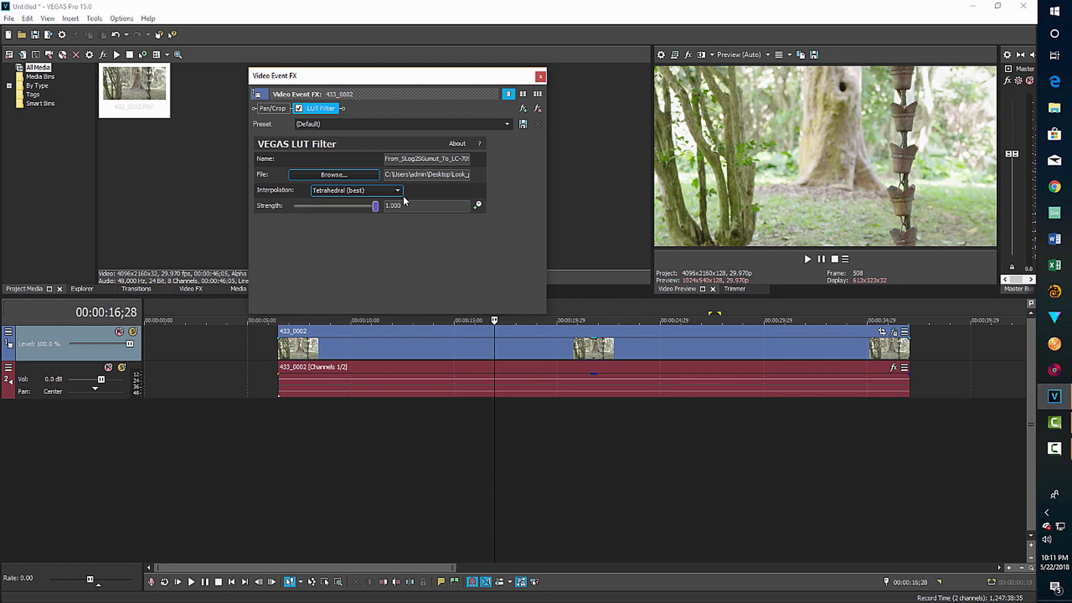
drag(374, 206, 354, 206)
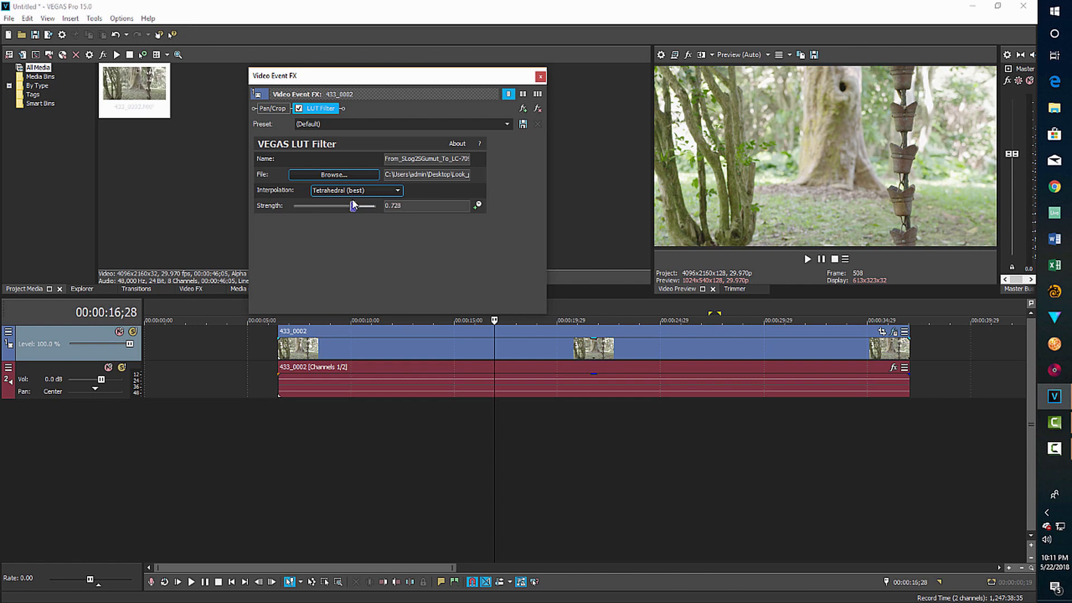
drag(356, 206, 369, 206)
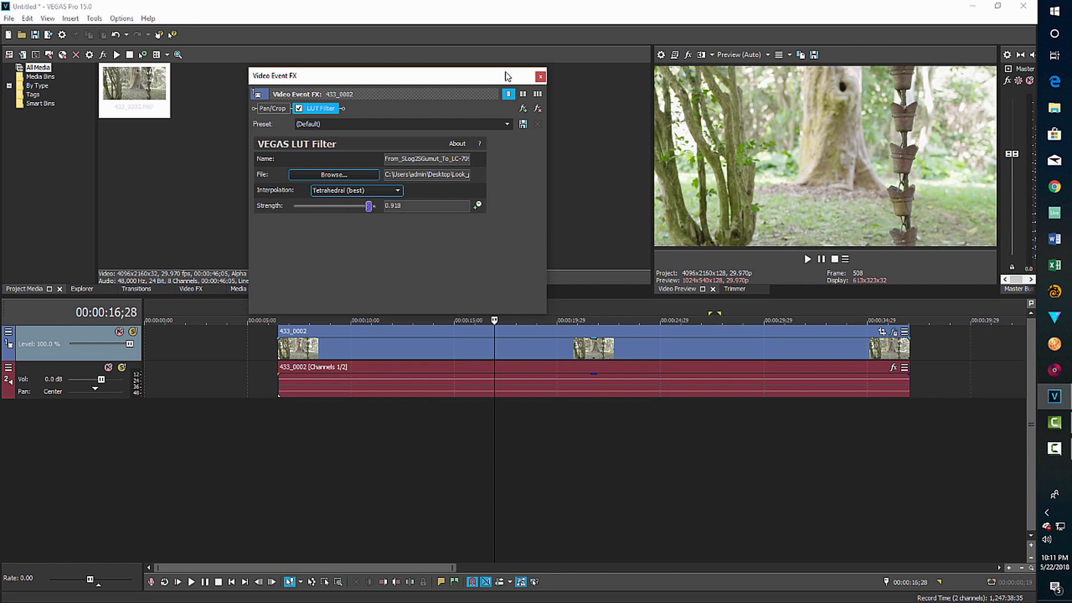
click(524, 94)
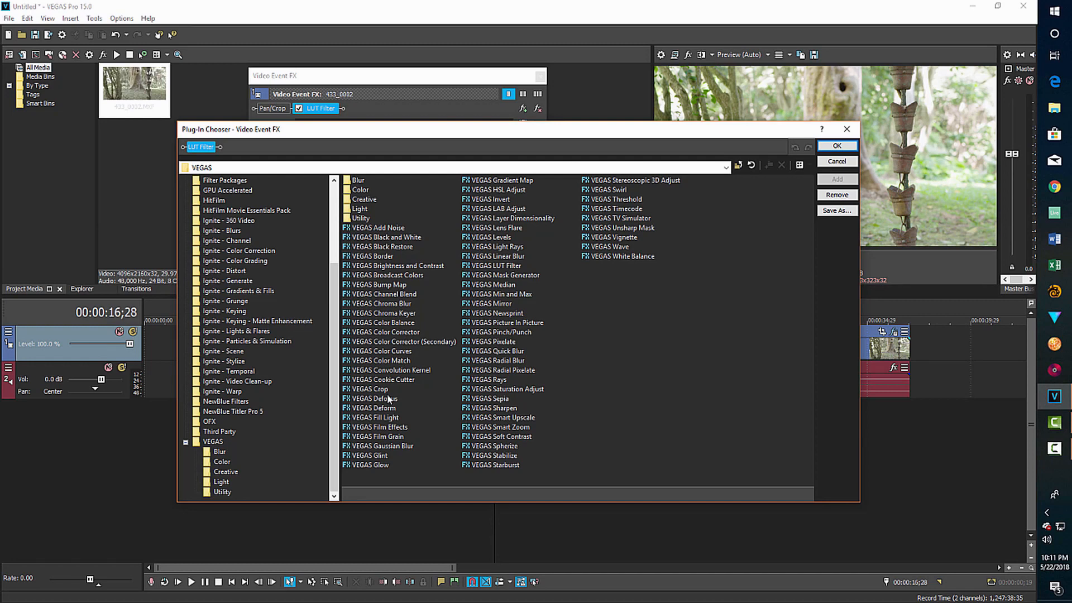
mouse_move(394, 354)
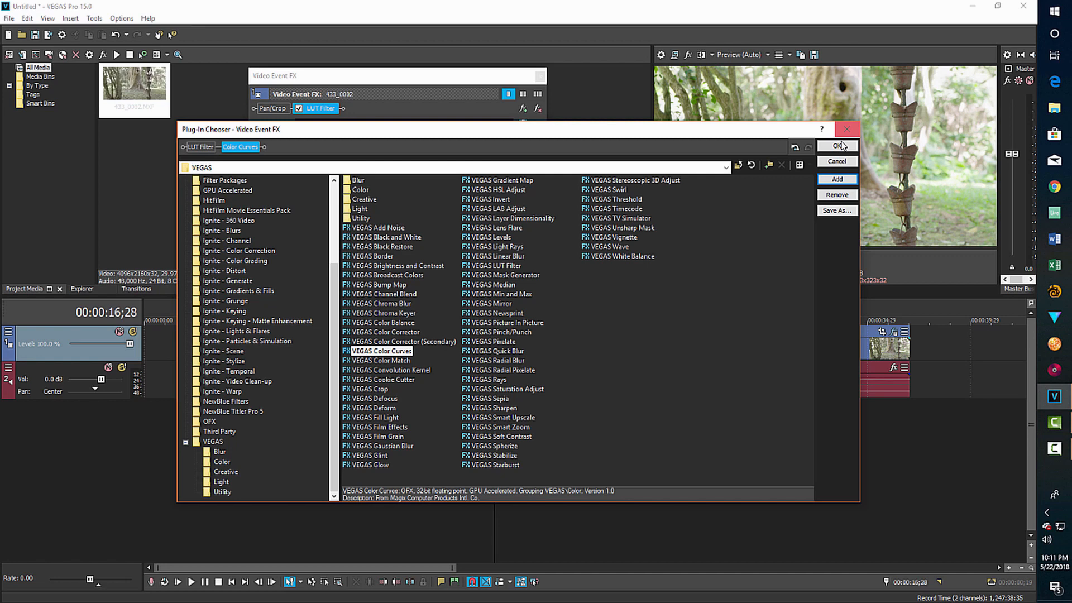
- Add Color Curves after the LUT Filter with a contrast-boosting S-shaped RGB curve
click(837, 146)
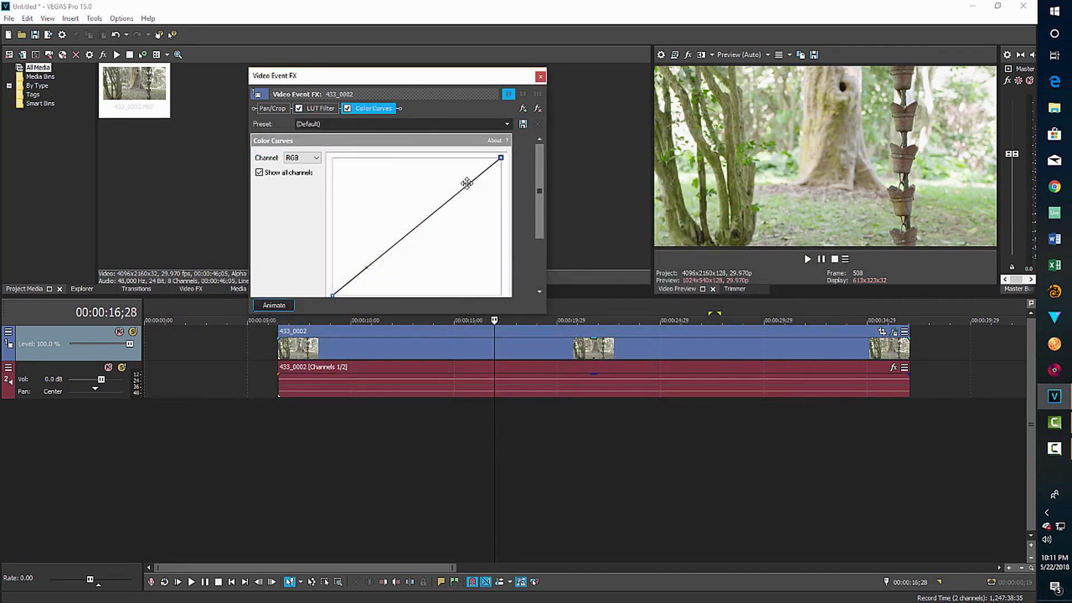
drag(467, 183, 364, 267)
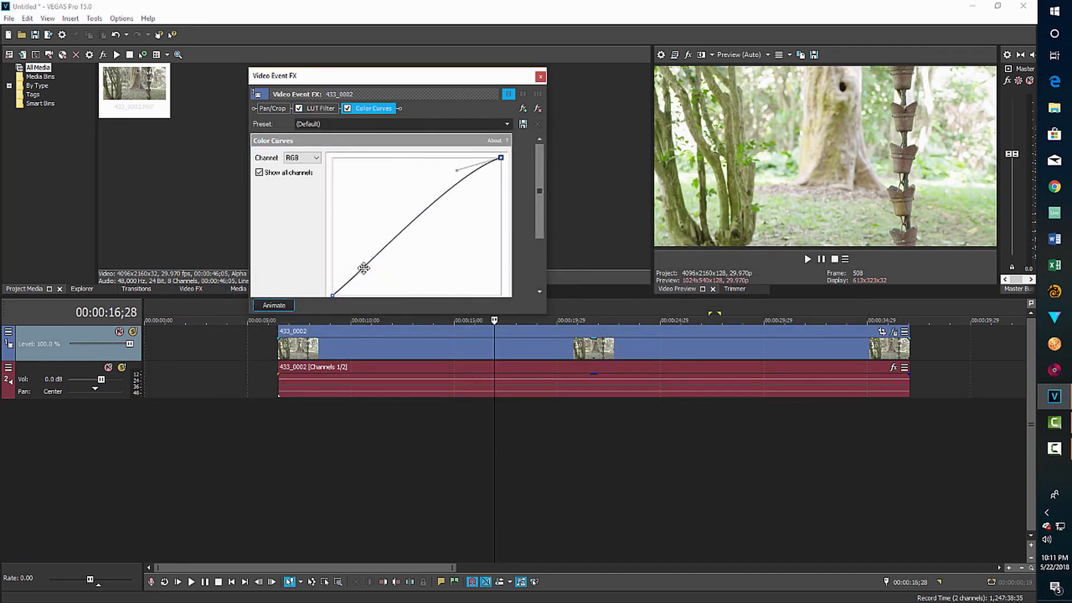
drag(363, 268, 390, 283)
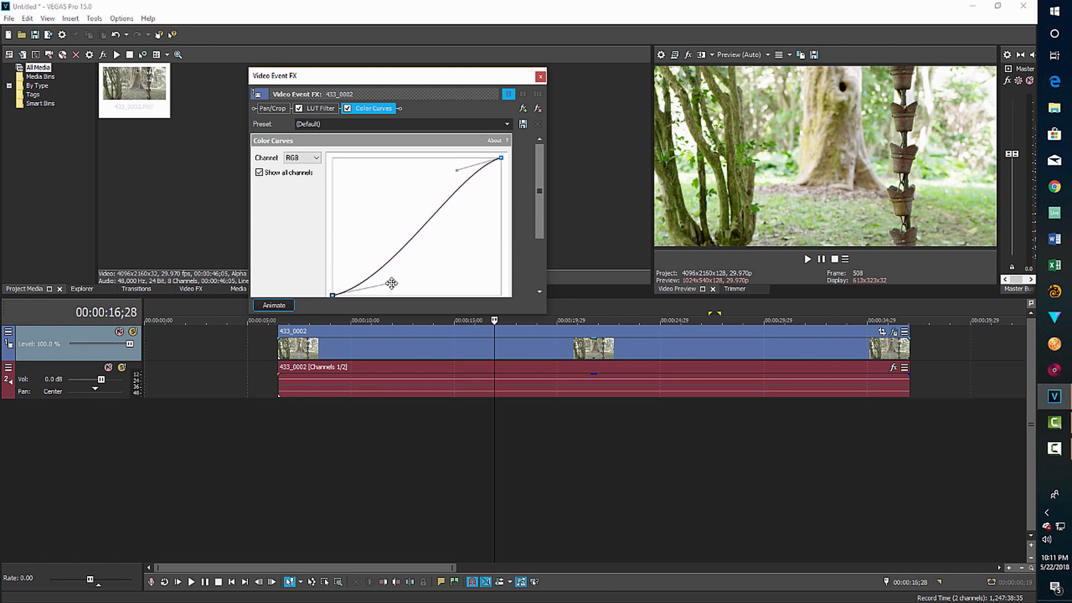
drag(391, 283, 405, 284)
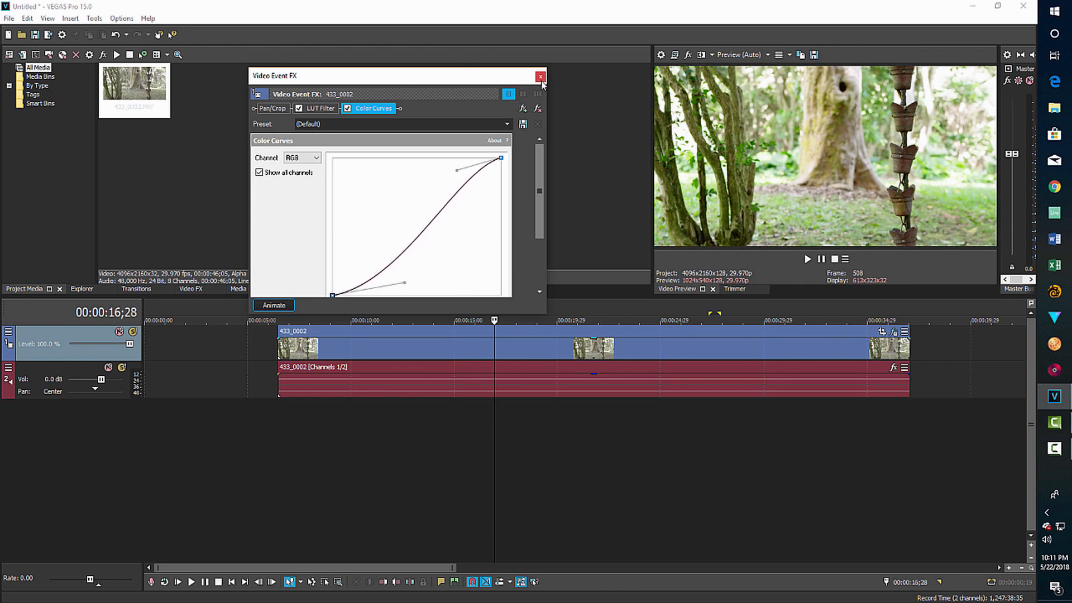
click(540, 76)
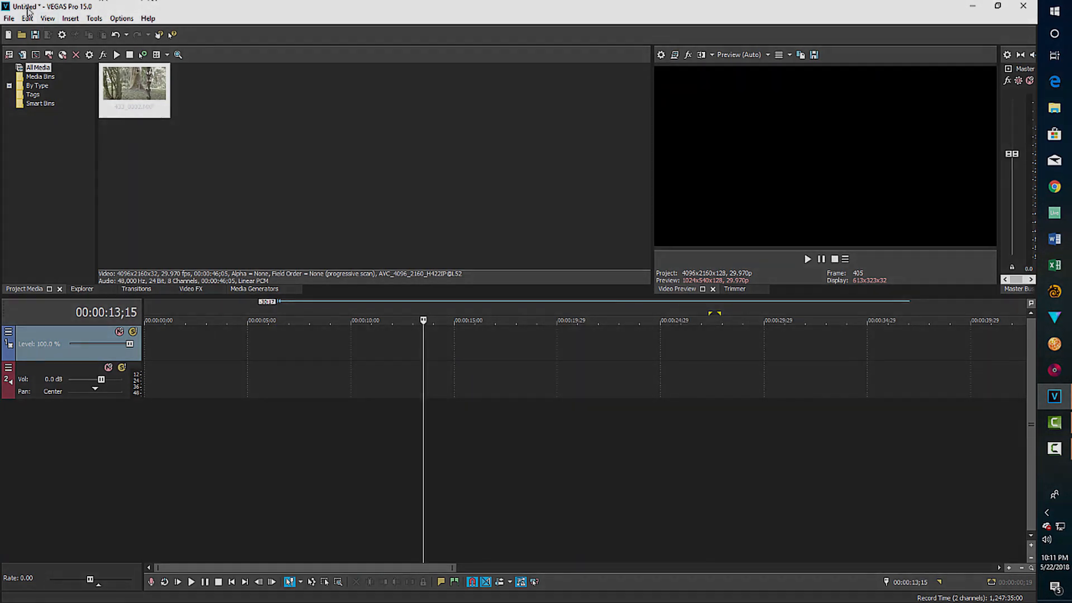
- Open Import Media on the USB drive's Clip folder listing the MXF clips
click(8, 18)
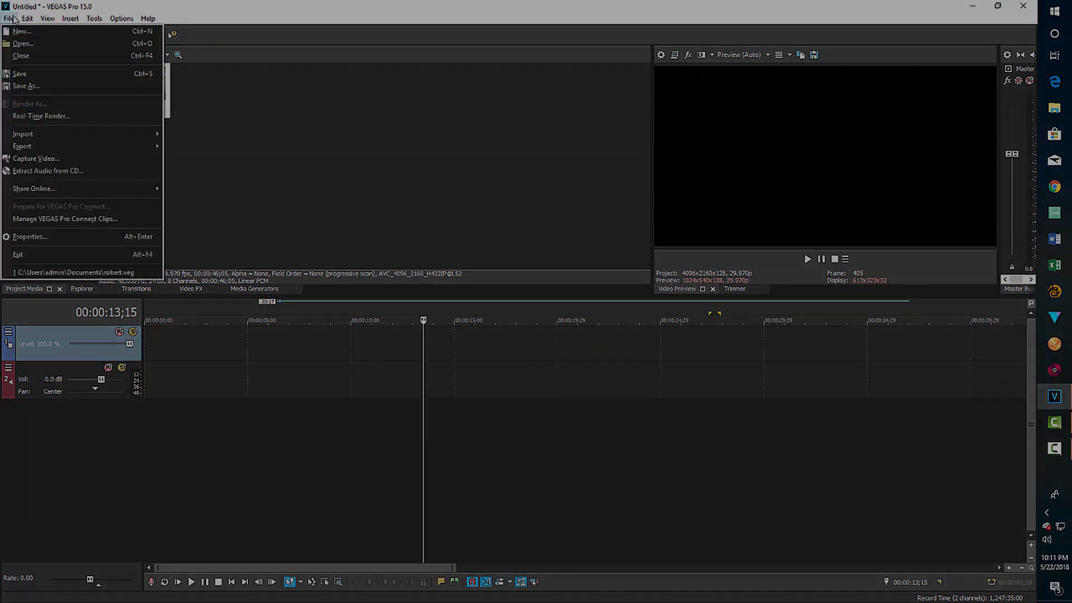
mouse_move(23, 133)
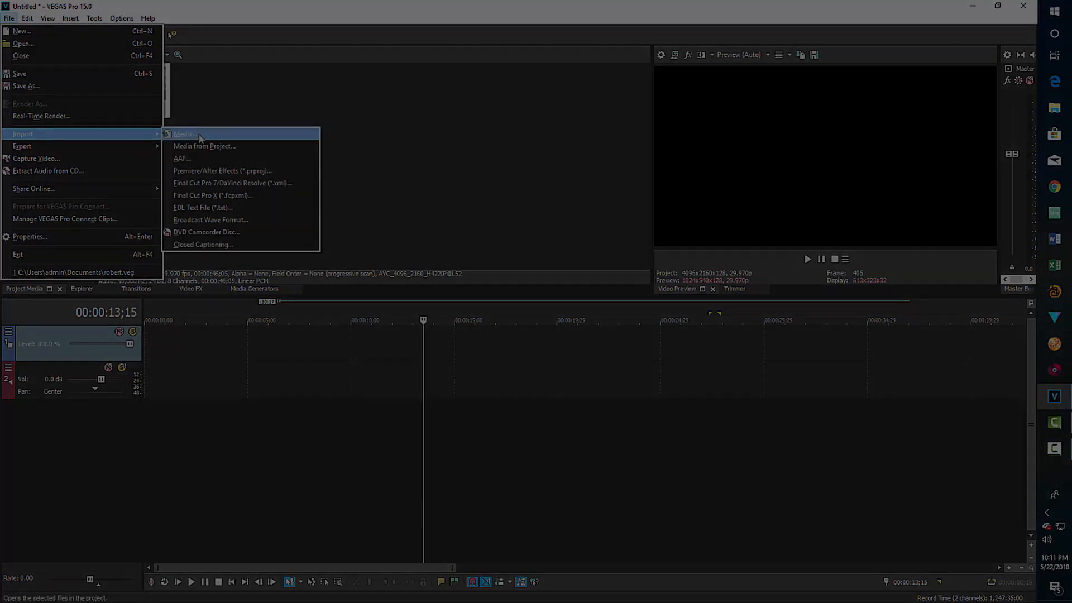
click(183, 134)
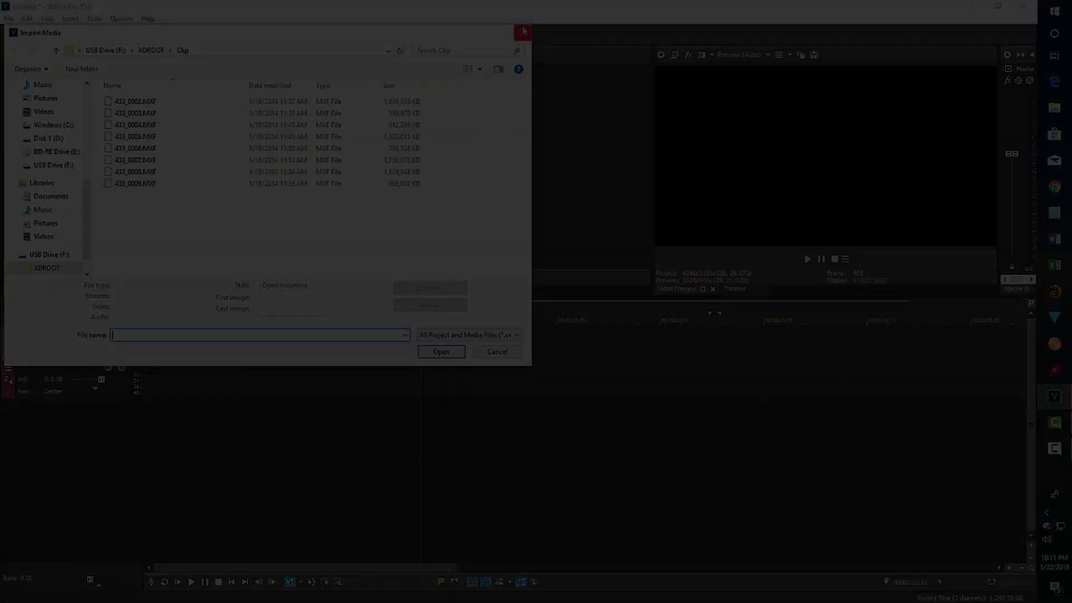